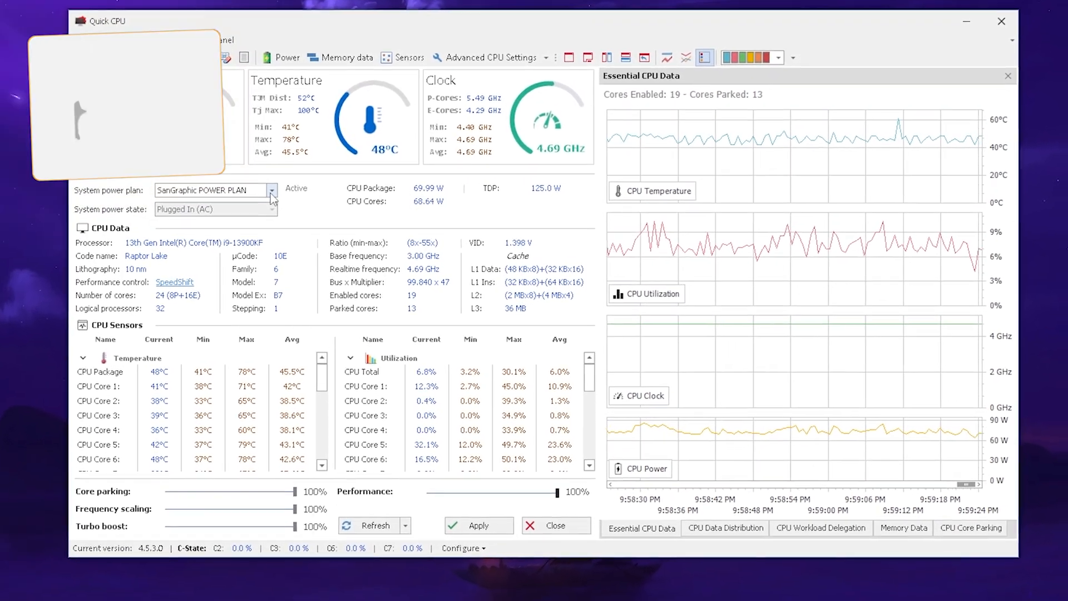
Choose the SanGraphic power plan and apply it with all CPU sliders at 100%
click(272, 190)
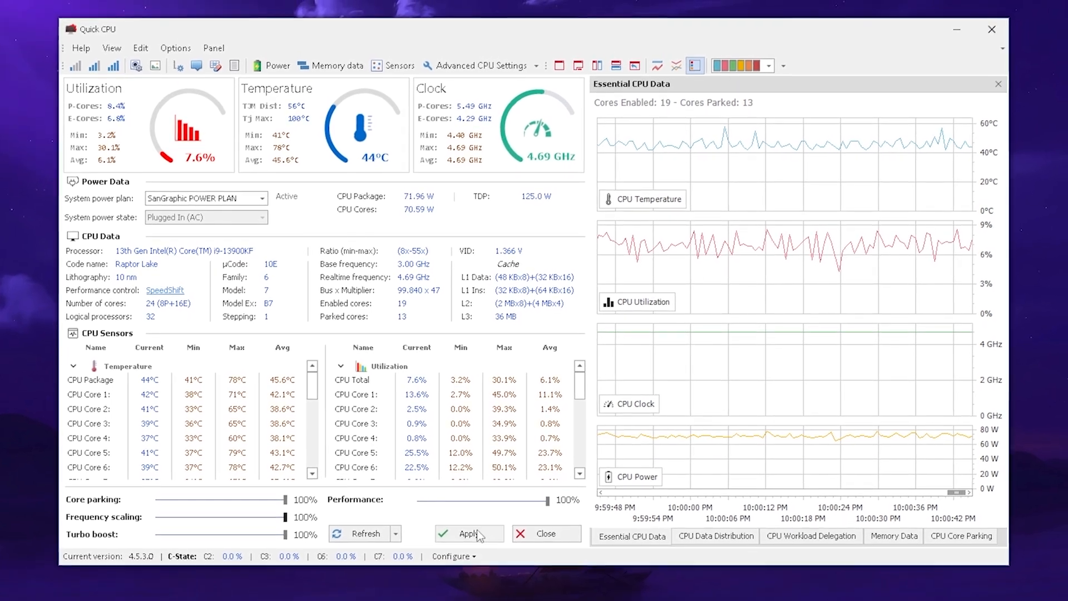
click(468, 533)
text(power)
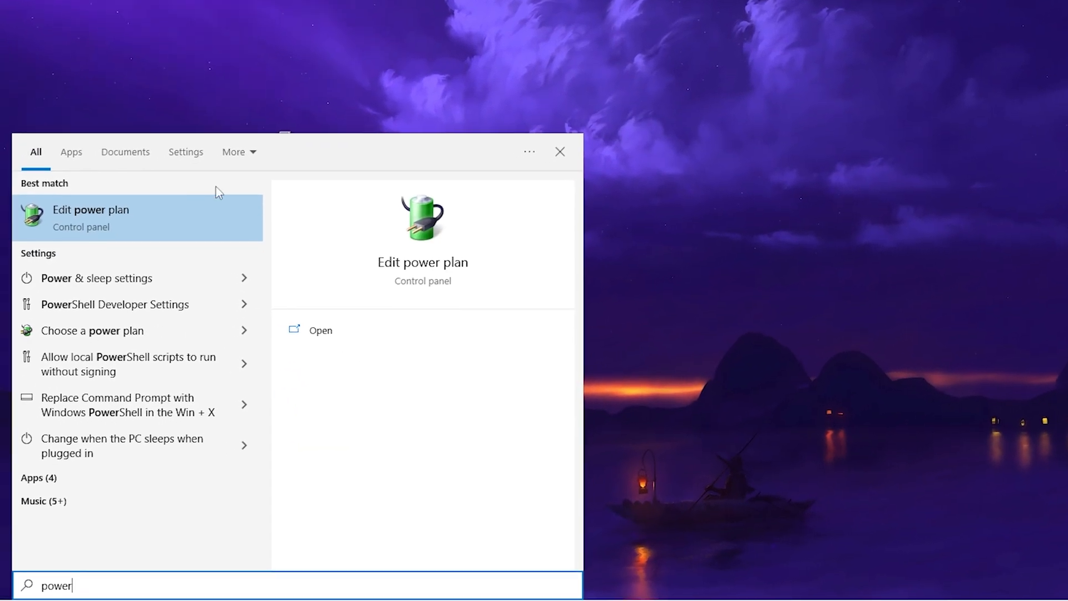
Go to the Edit power plan result from the 'power' search
click(89, 209)
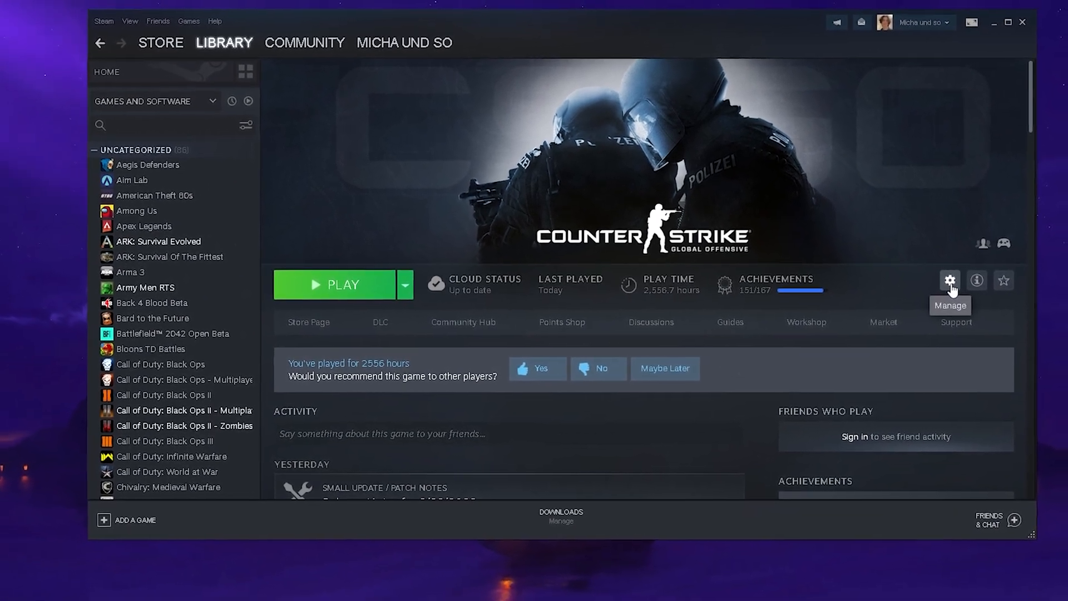
Review CS:GO's launch options in Steam properties: 360 refresh, -console, +fps_max 0
click(949, 281)
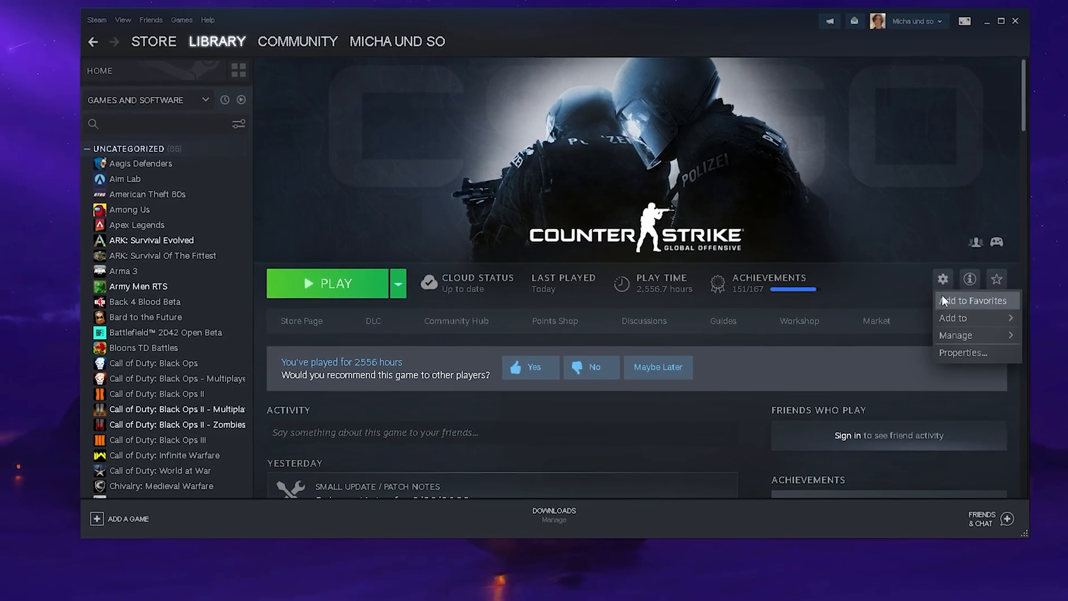
click(962, 353)
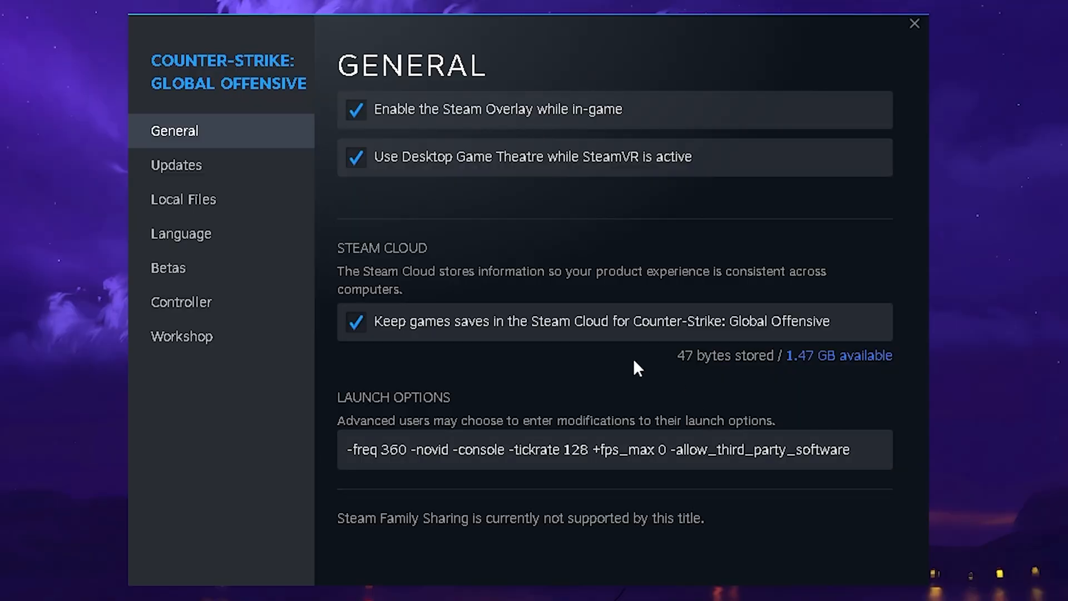
mouse_move(481, 405)
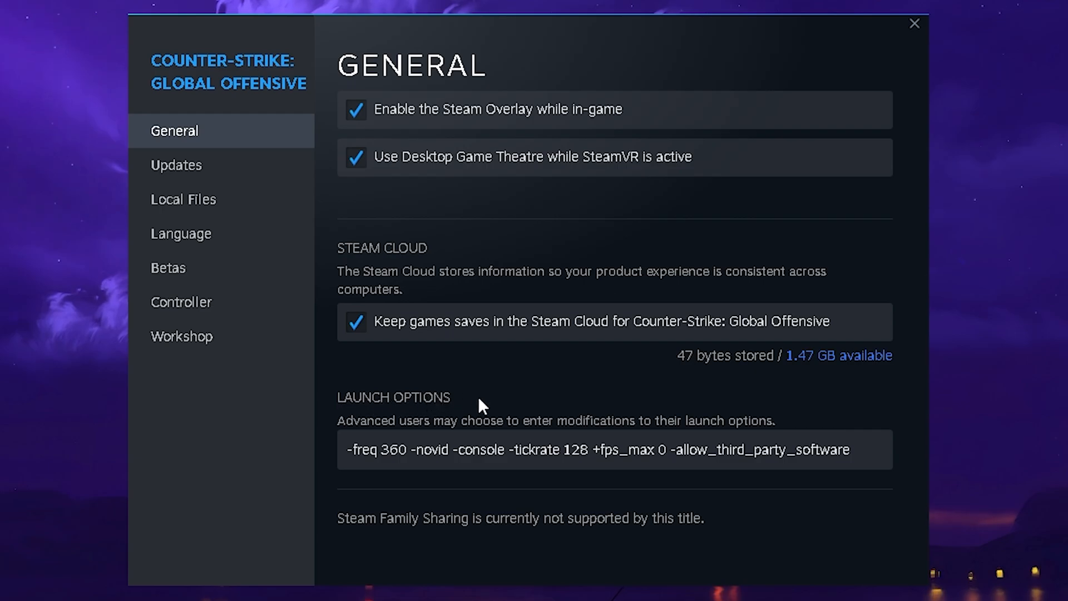
click(613, 448)
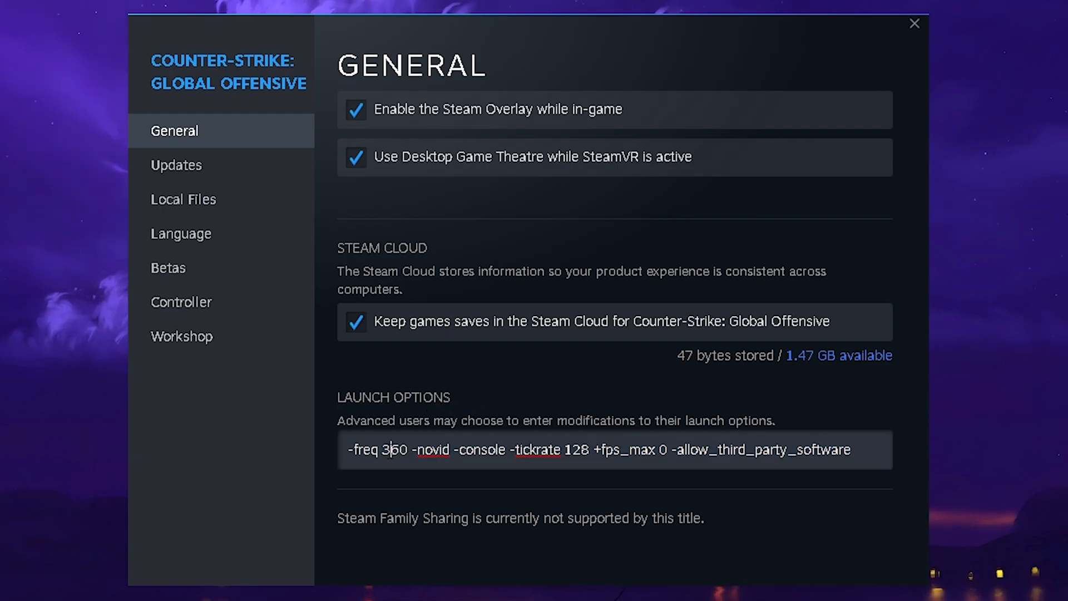
double_click(389, 448)
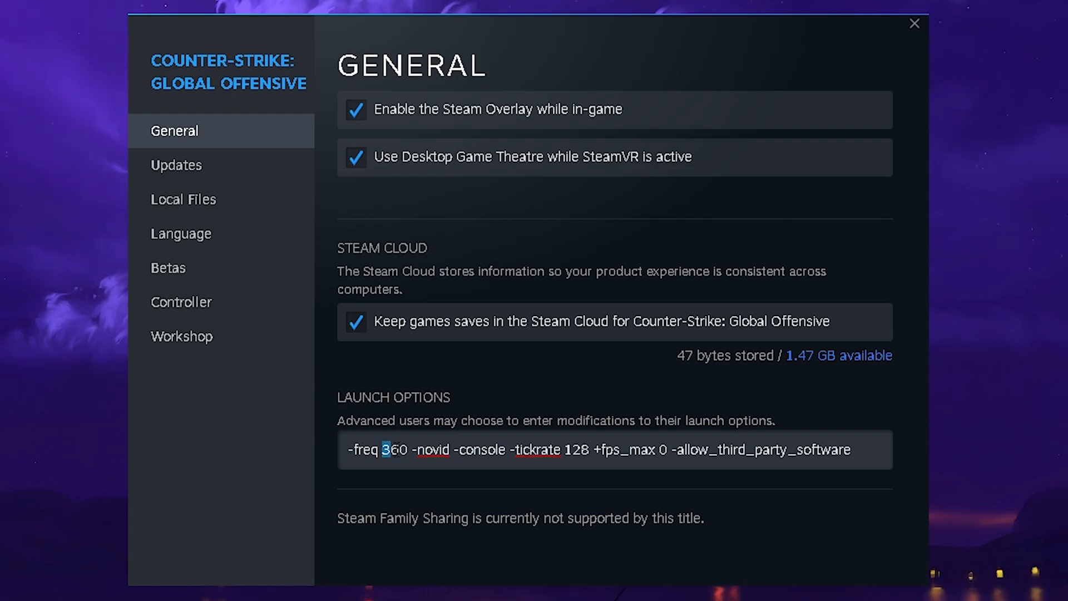
double_click(393, 448)
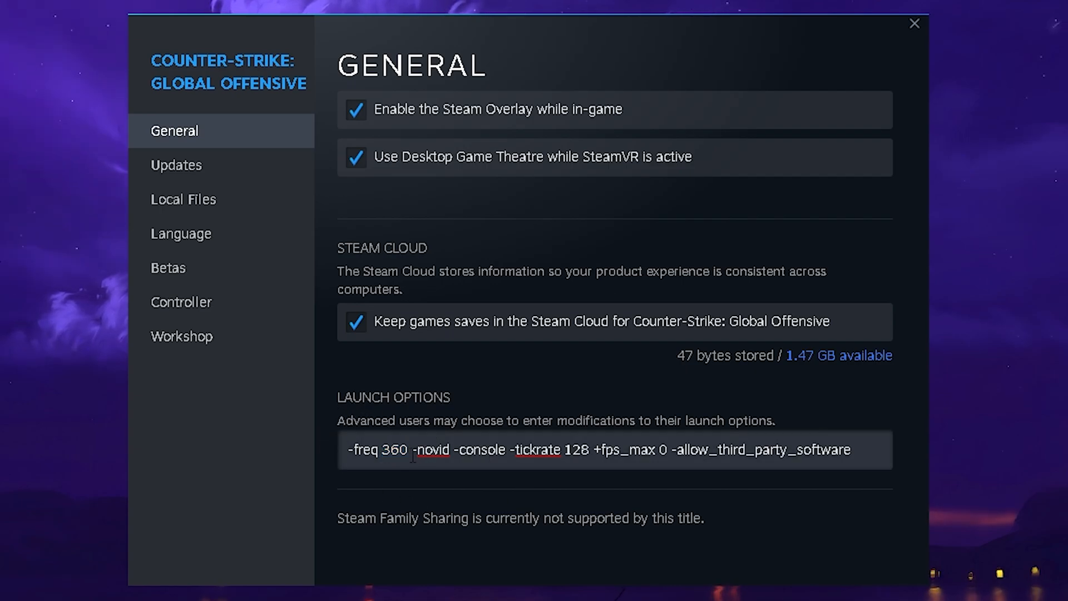
double_click(431, 449)
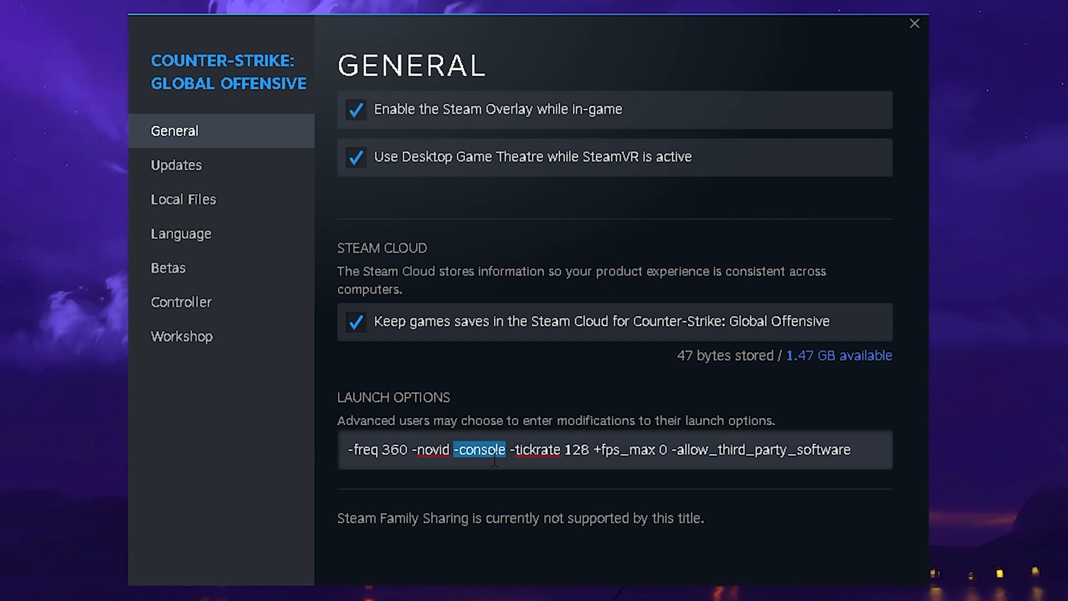
click(510, 449)
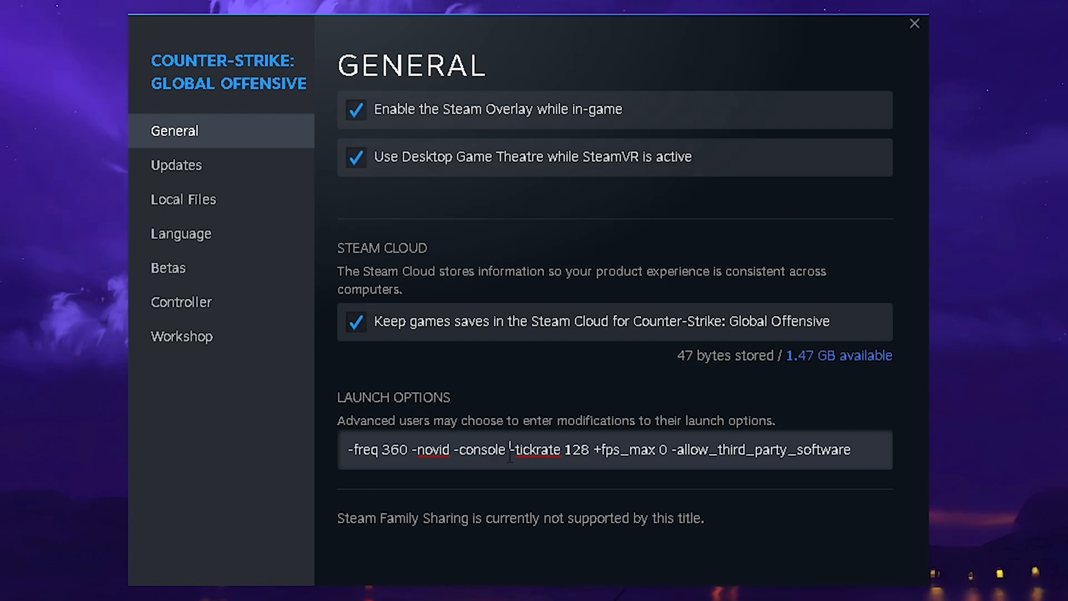
double_click(537, 449)
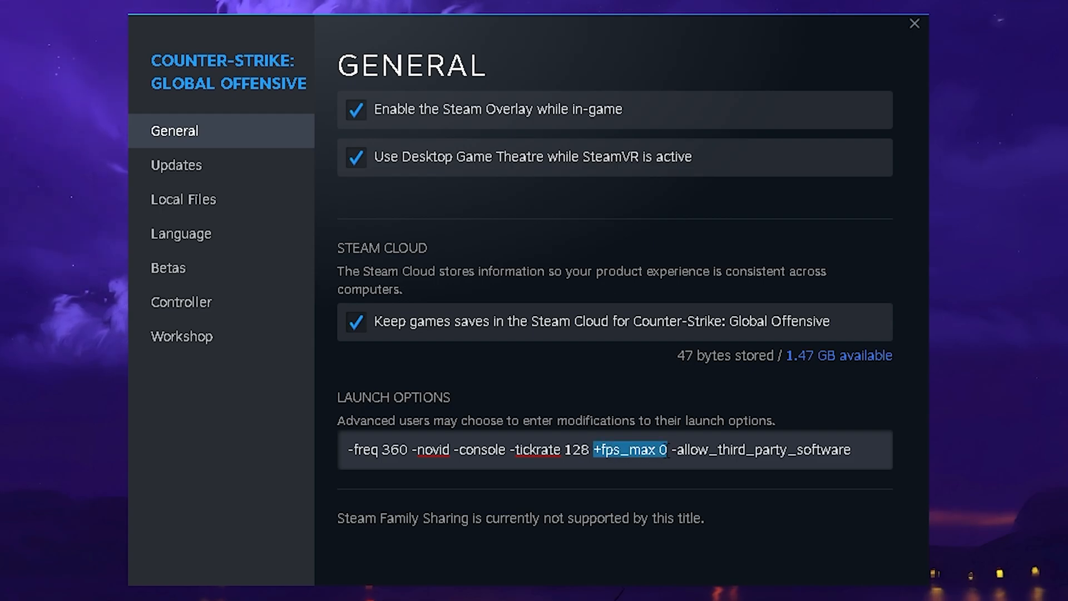
click(664, 448)
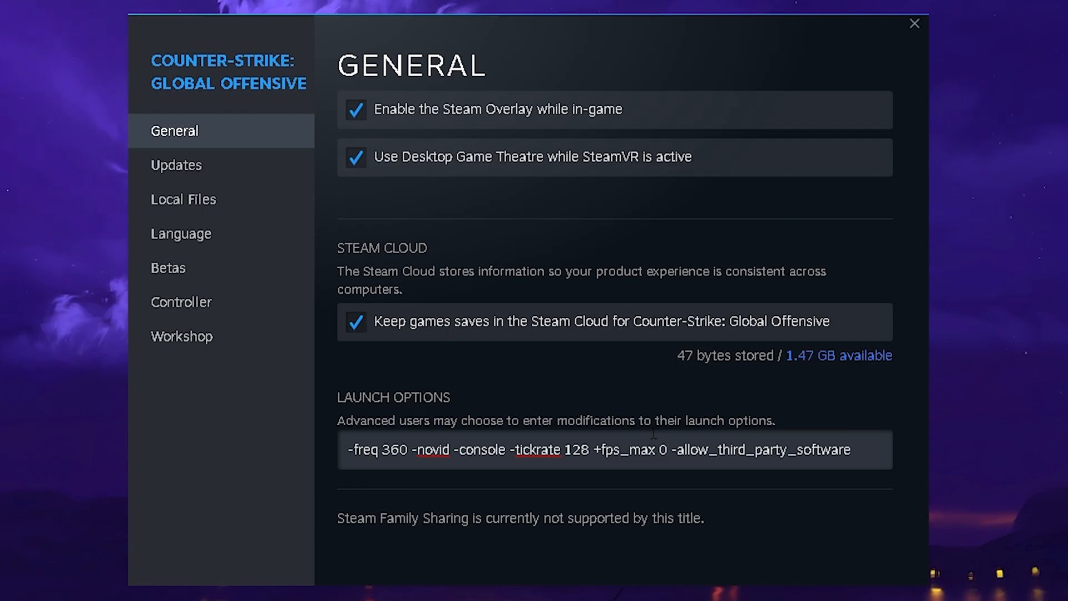
Delete -allow_third_party_software so the launch options end at +fps_max 0, then close properties
click(658, 449)
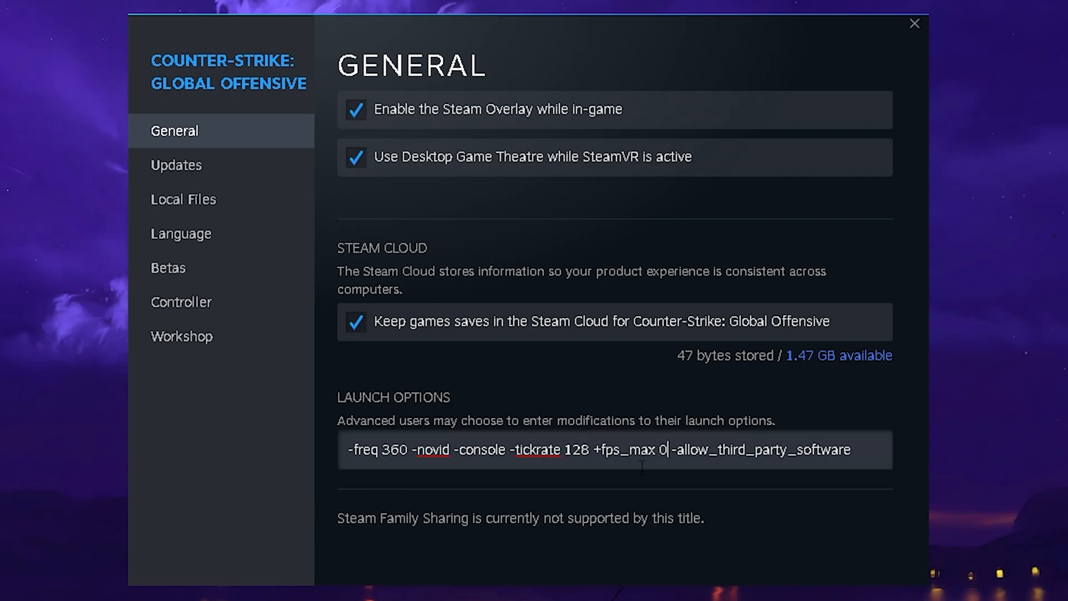
drag(655, 450, 851, 450)
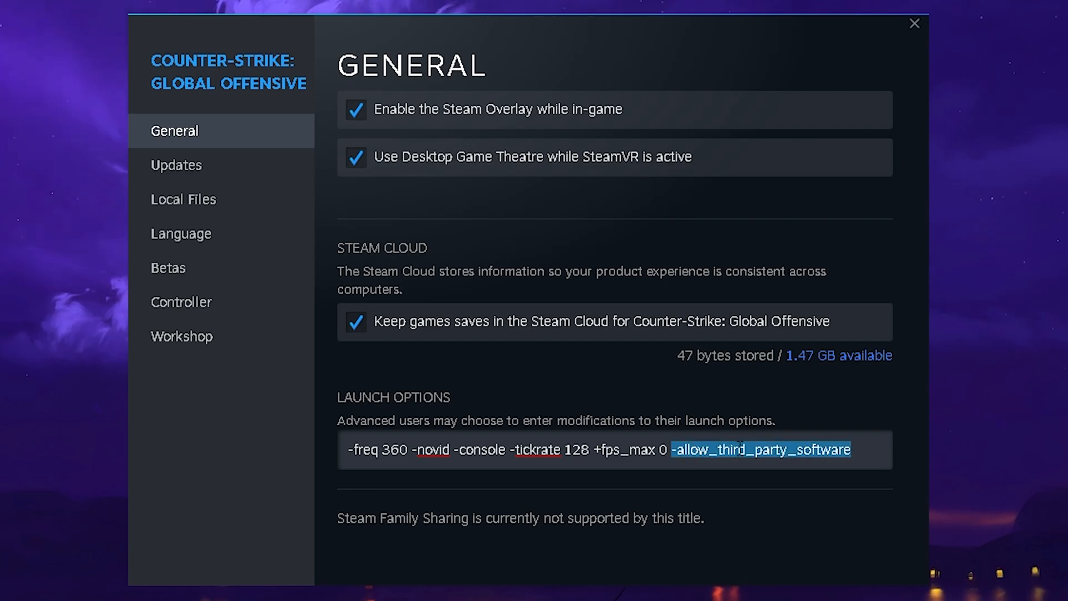
key(Delete)
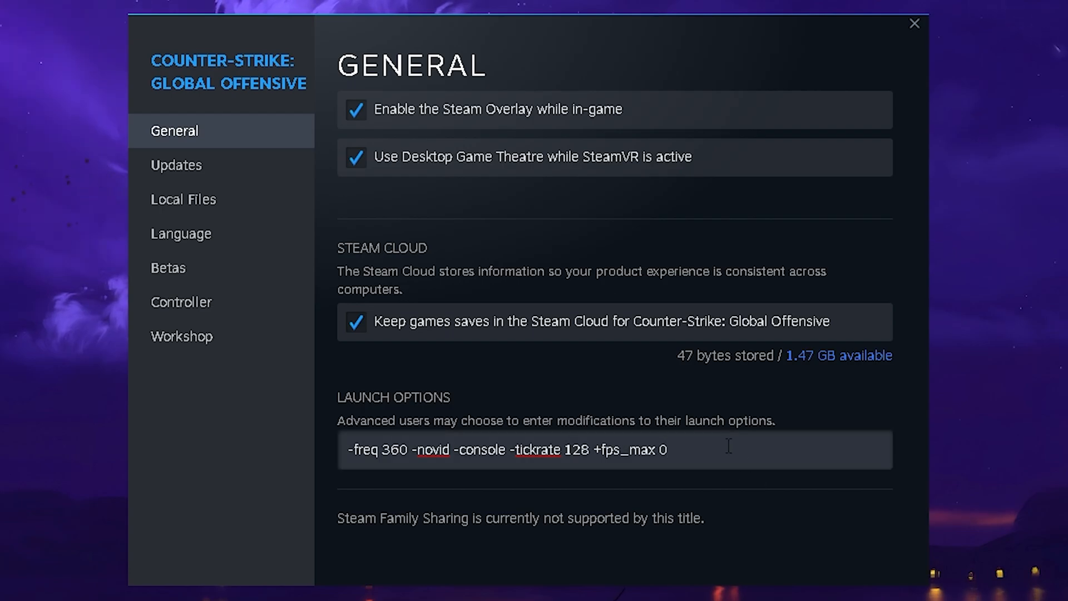
mouse_move(689, 453)
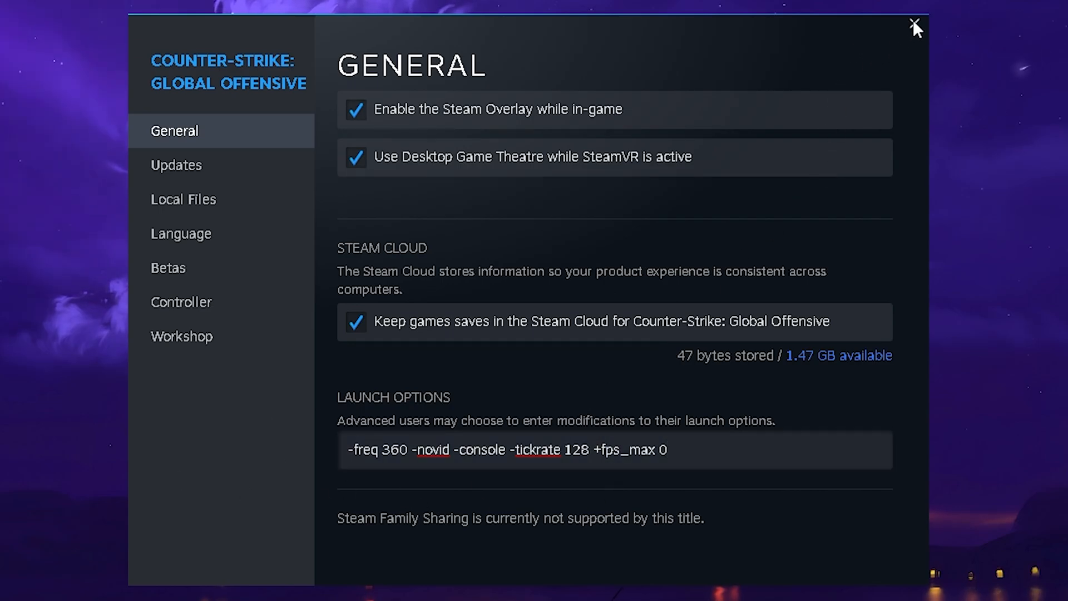
click(916, 26)
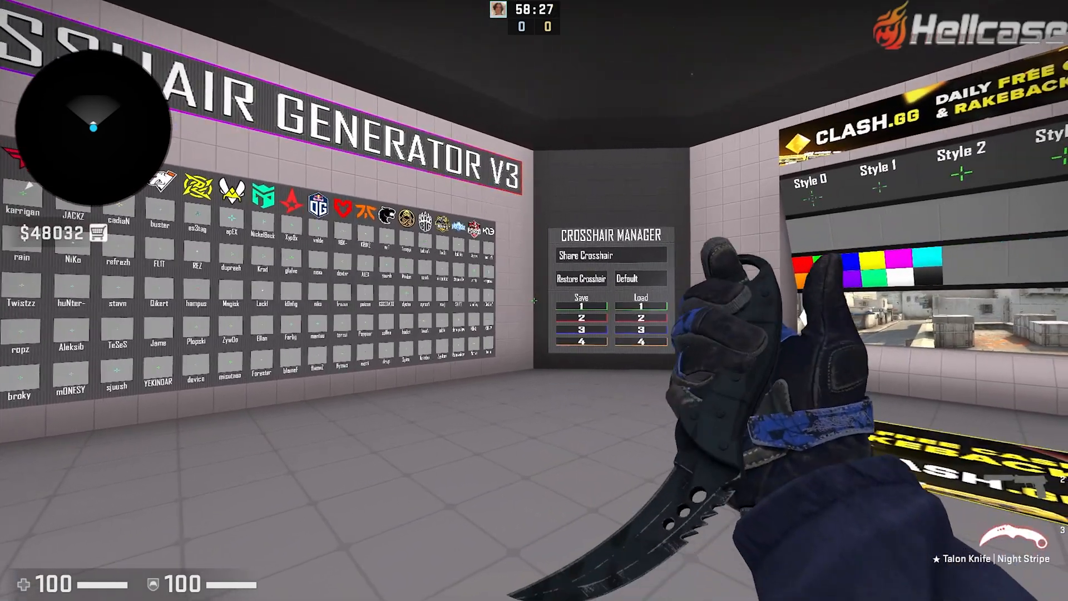
text(viewmo)
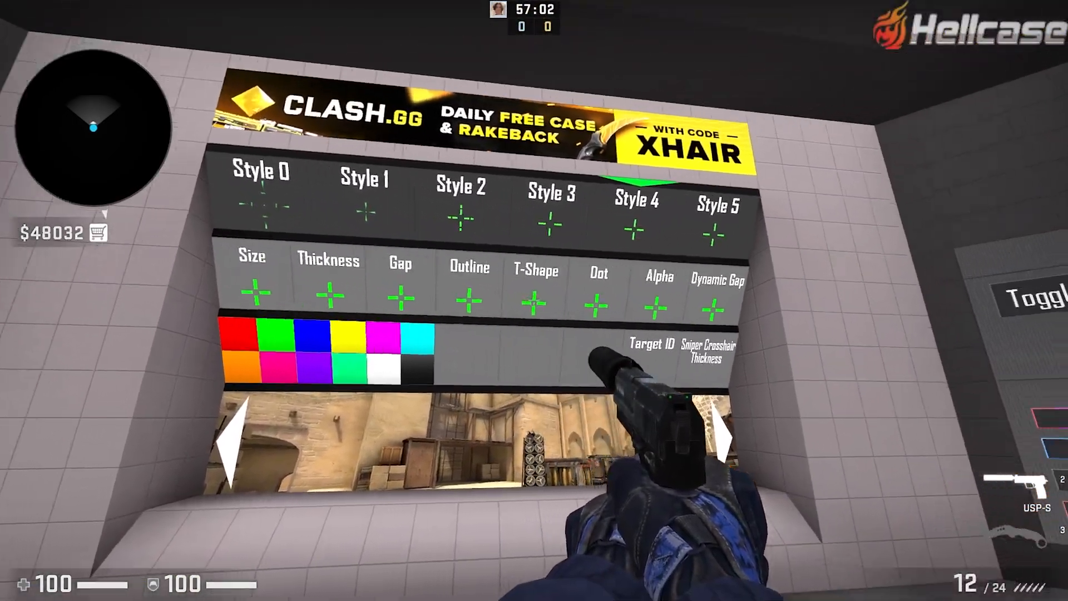
click(551, 218)
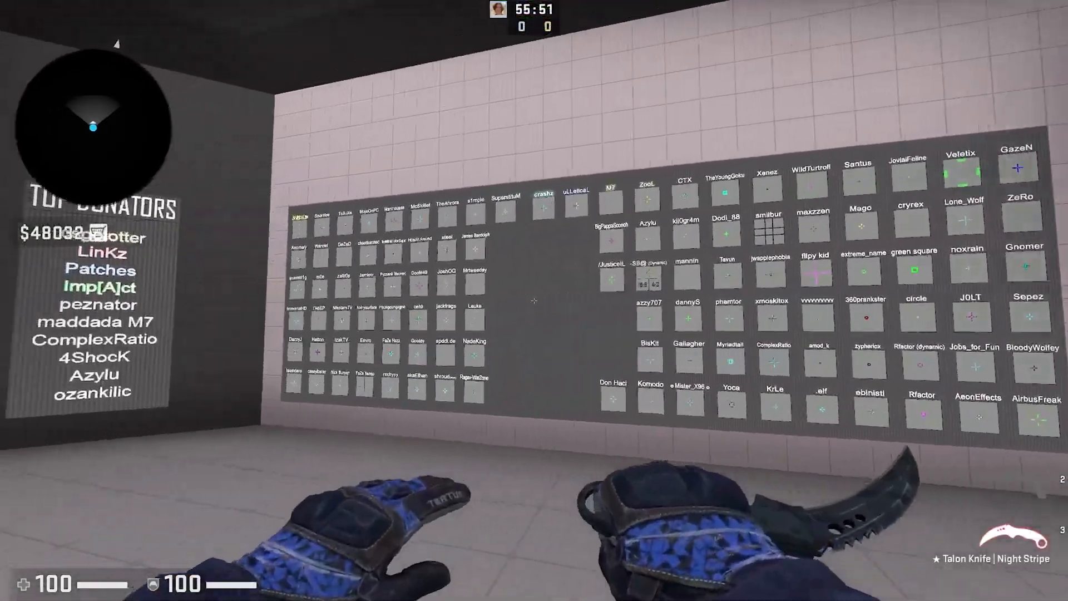
key(2)
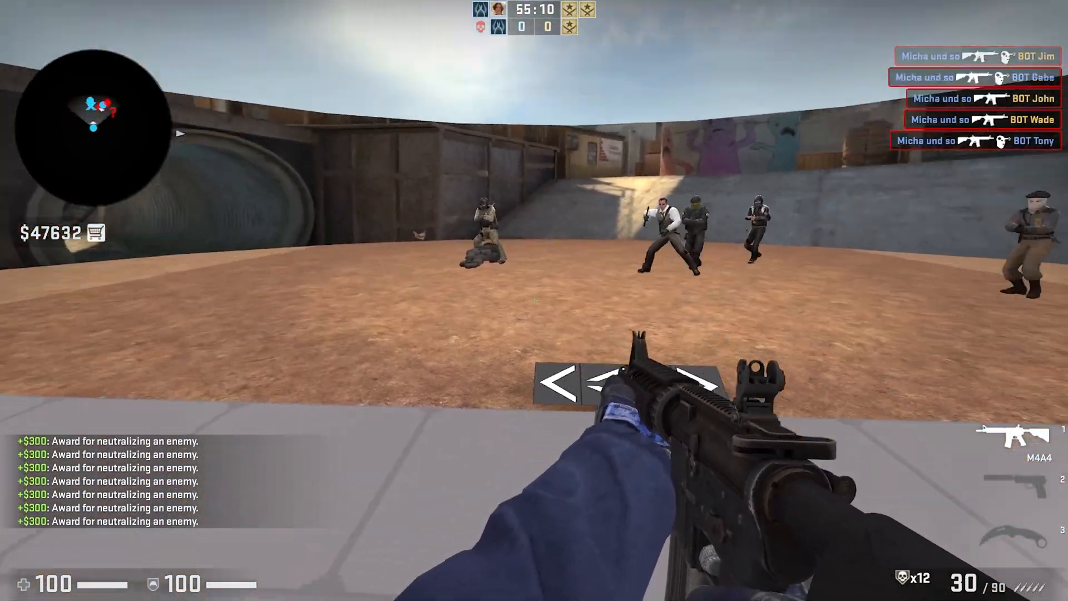
click(534, 301)
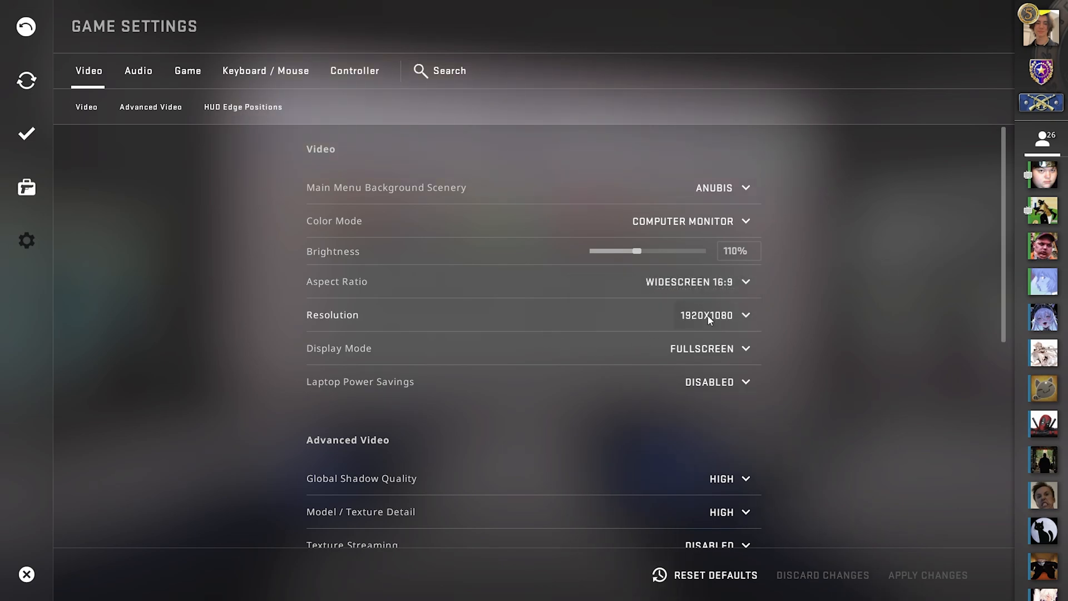
Try the Normal 4:3 aspect ratio, then keep Widescreen 16:9
click(715, 315)
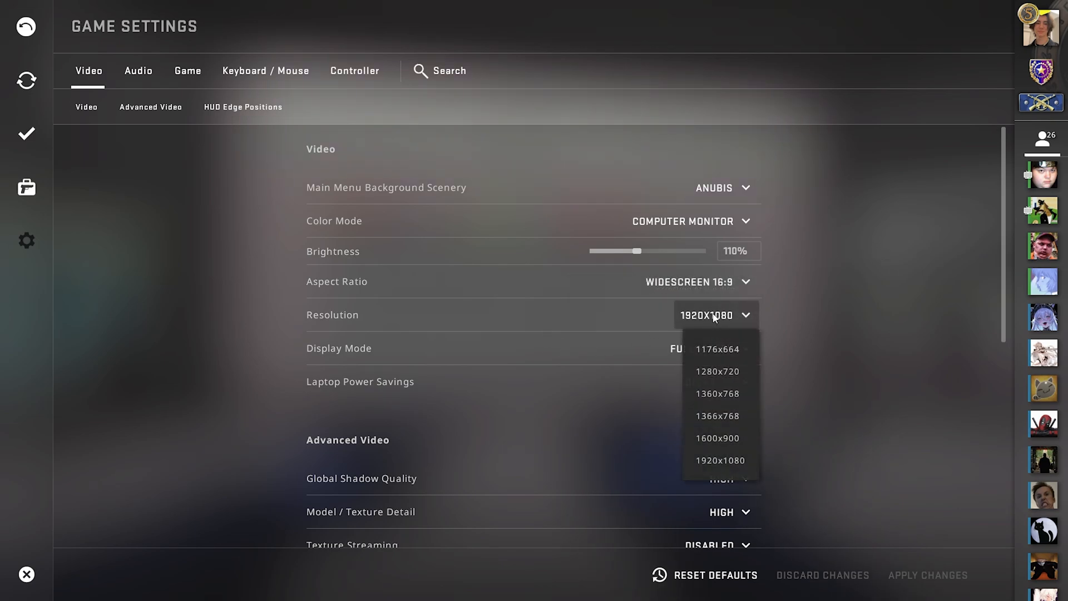
click(697, 282)
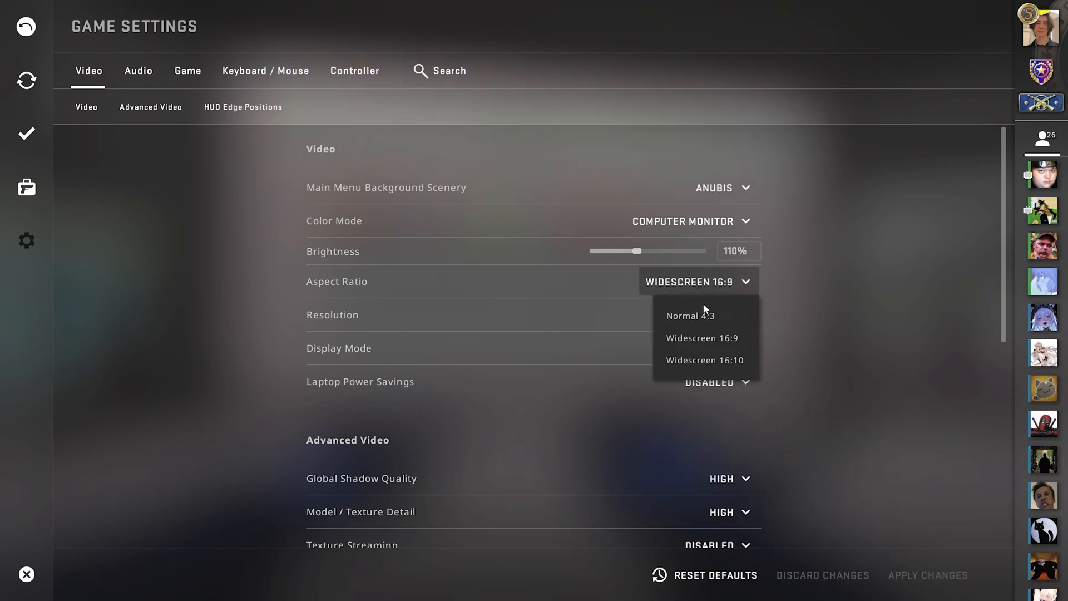
click(690, 315)
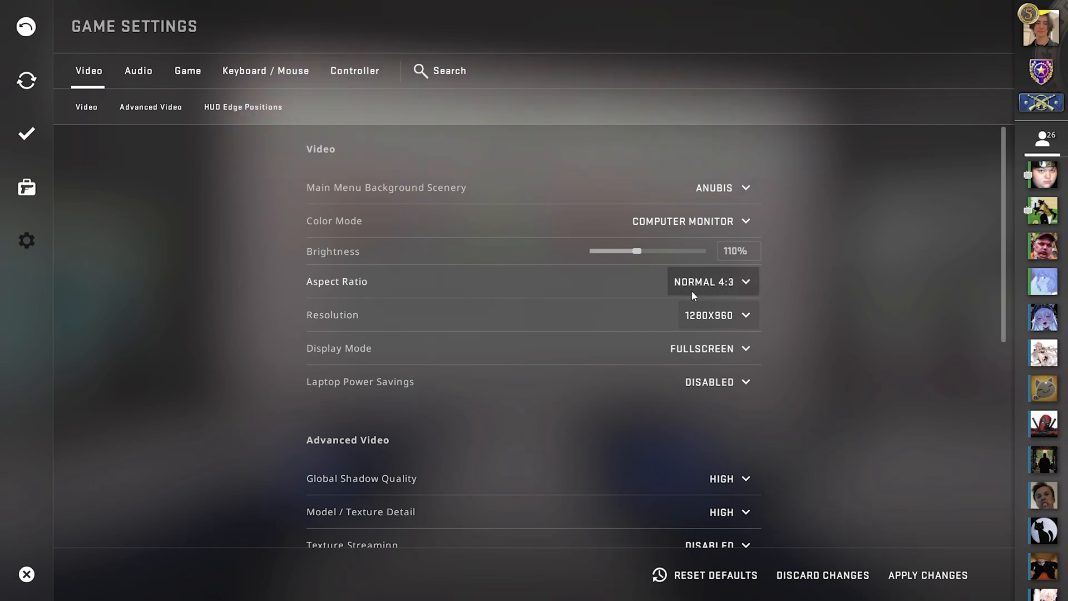
click(710, 281)
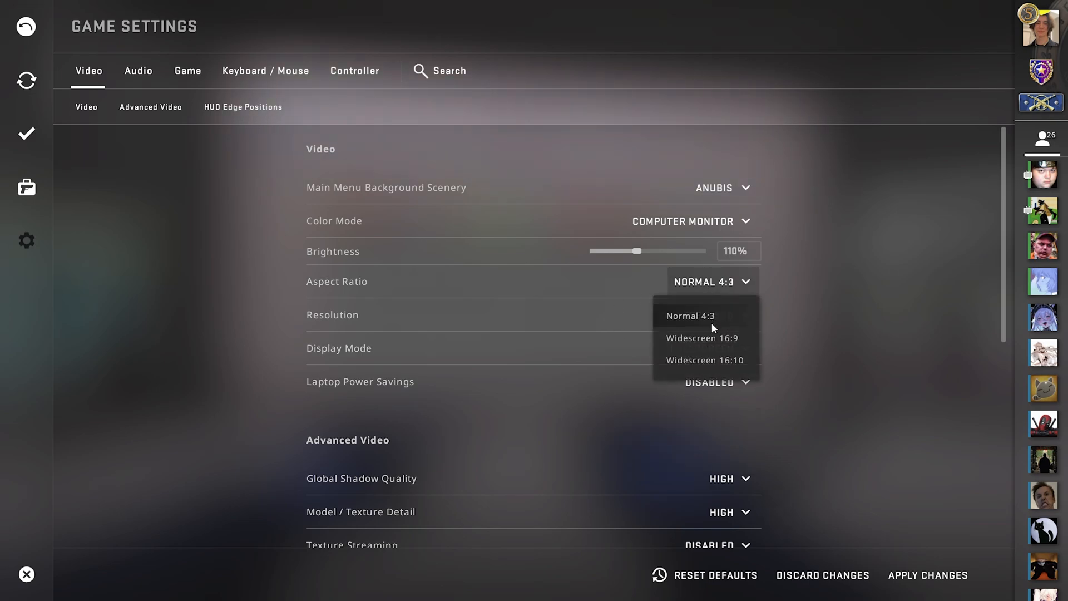
click(702, 338)
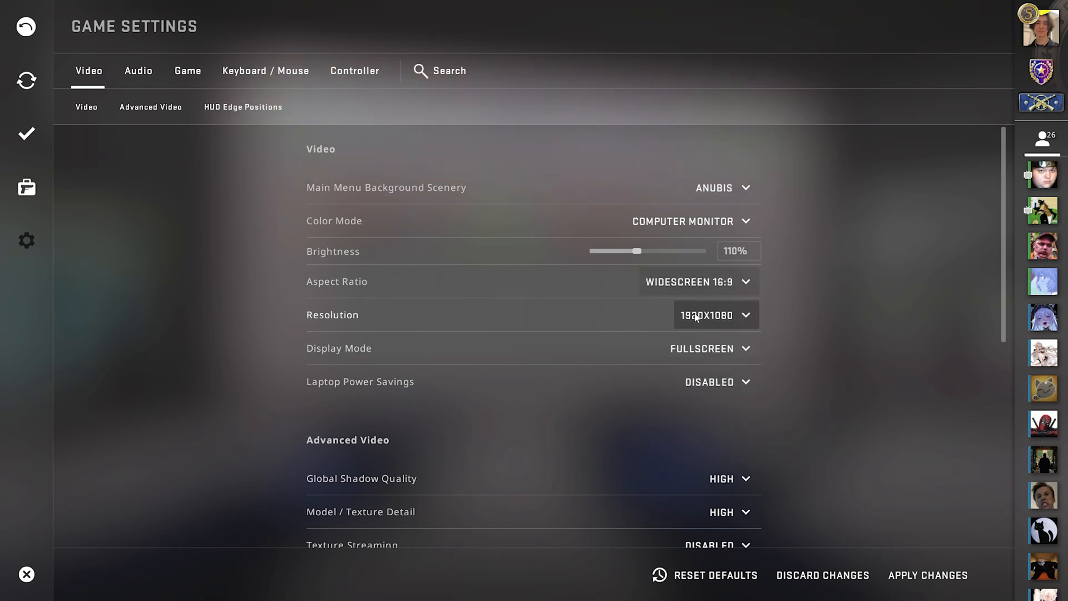
Scroll through the advanced video list: low effects and shaders, 8x MSAA, multicore rendering on
scroll(down, 3)
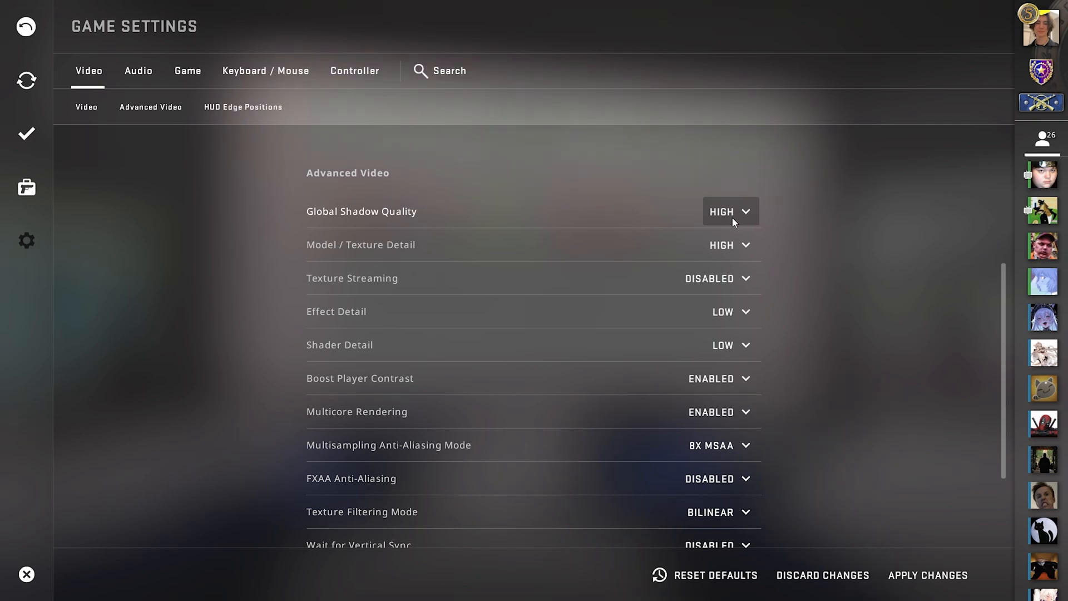
mouse_move(730, 244)
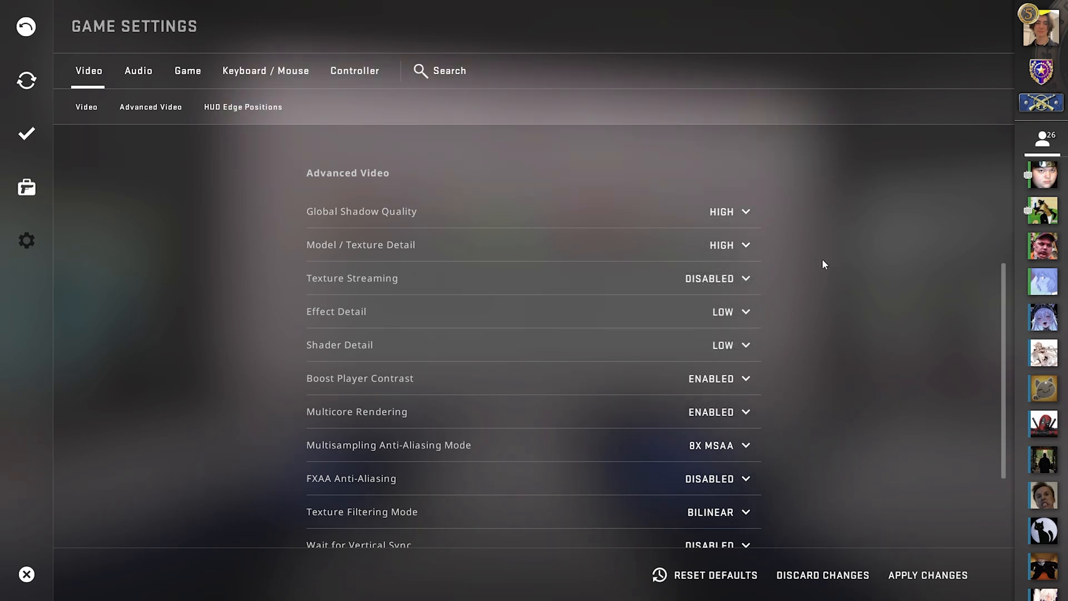
mouse_move(810, 258)
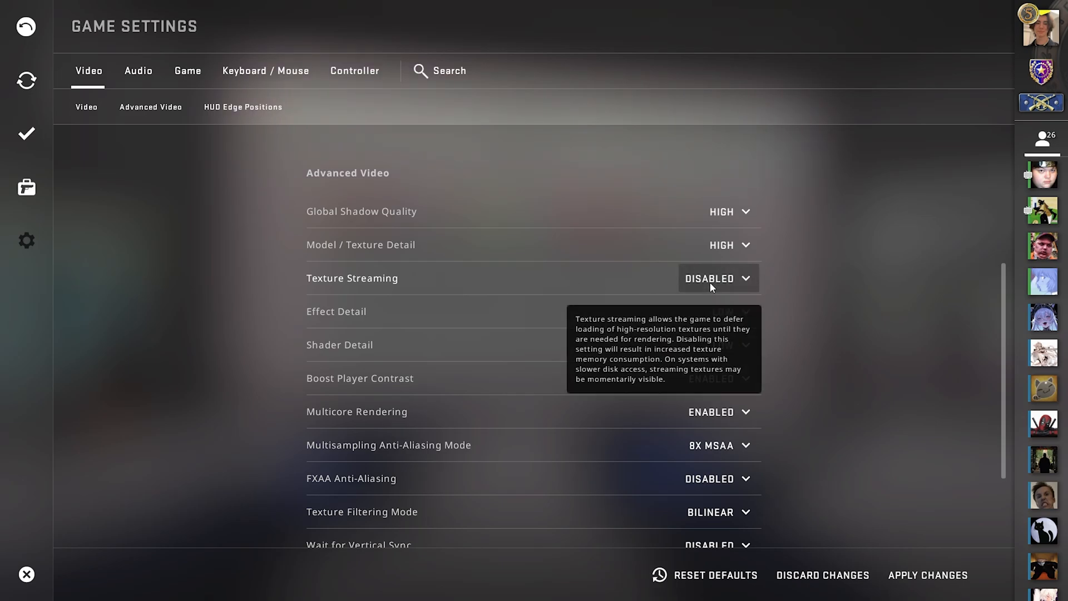
mouse_move(853, 320)
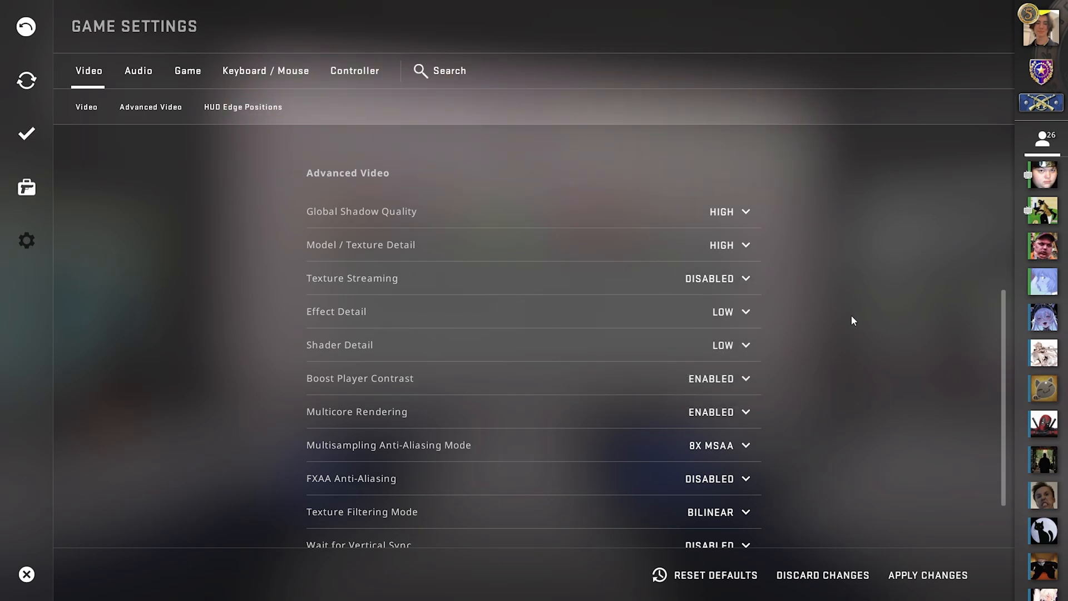
scroll(down, 3)
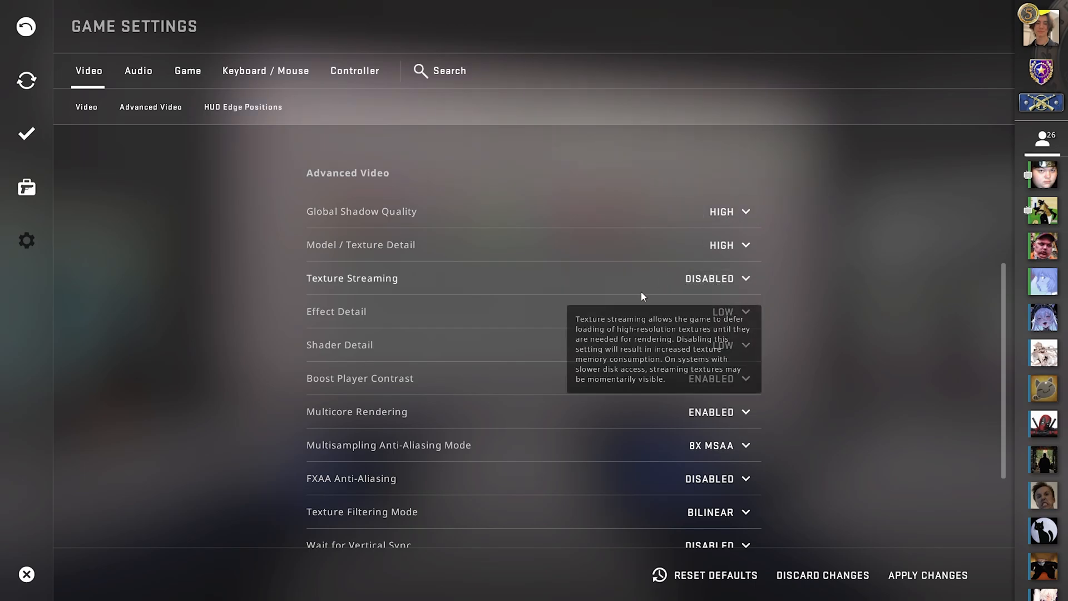
scroll(down, 3)
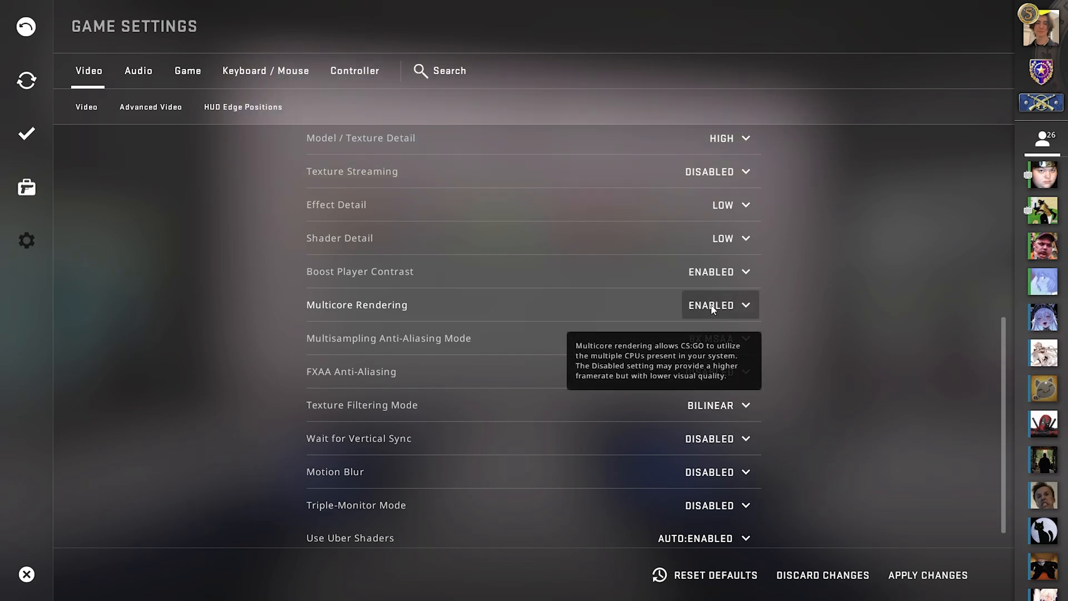
mouse_move(474, 353)
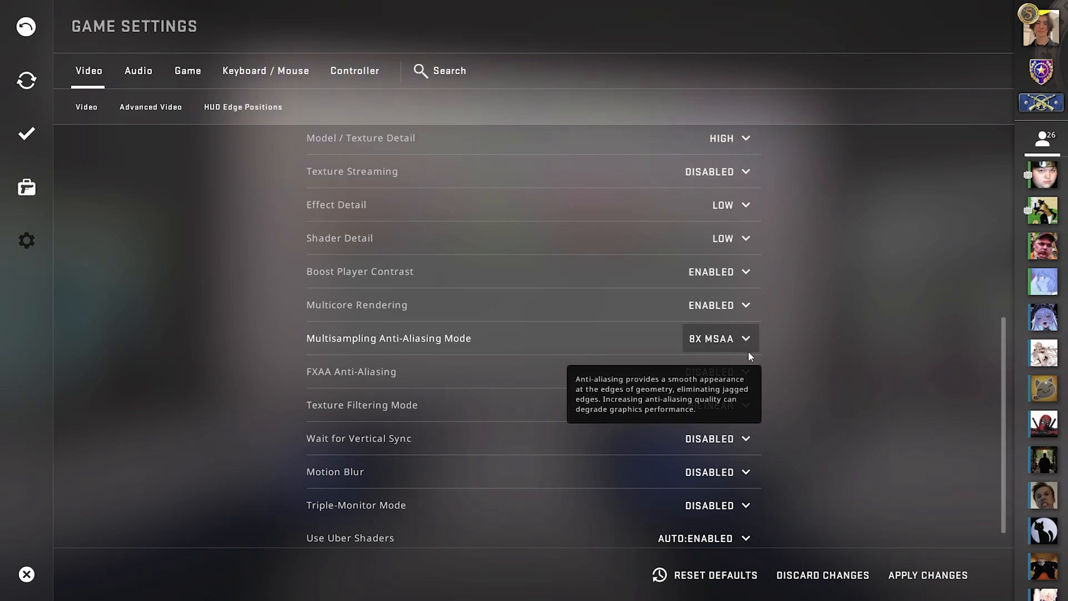
Review the lower advanced video rows, leaving FXAA, vertical sync and motion blur disabled
scroll(down, 3)
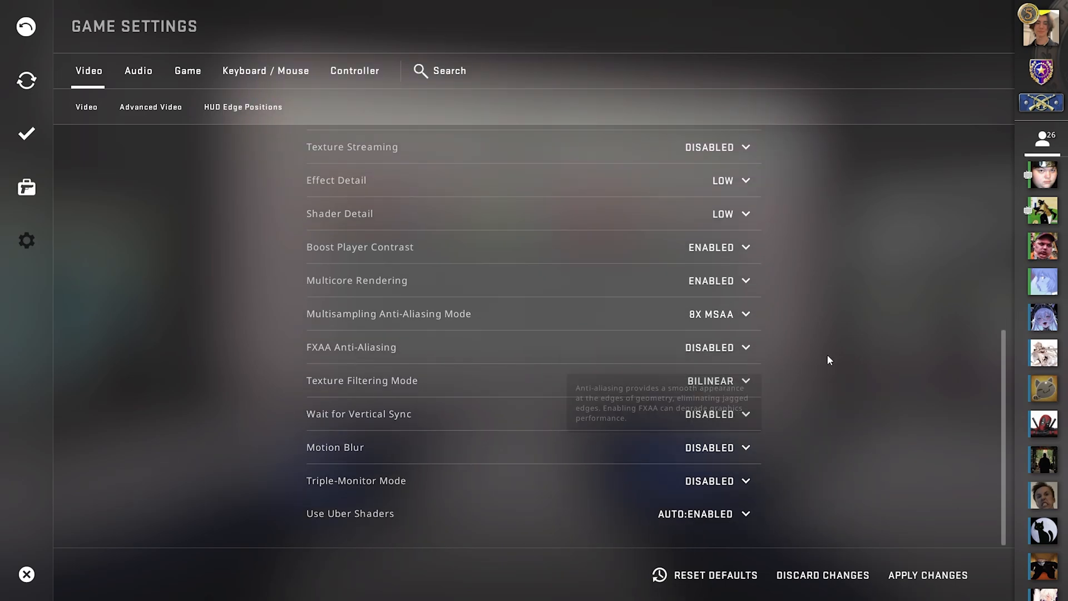
mouse_move(730, 387)
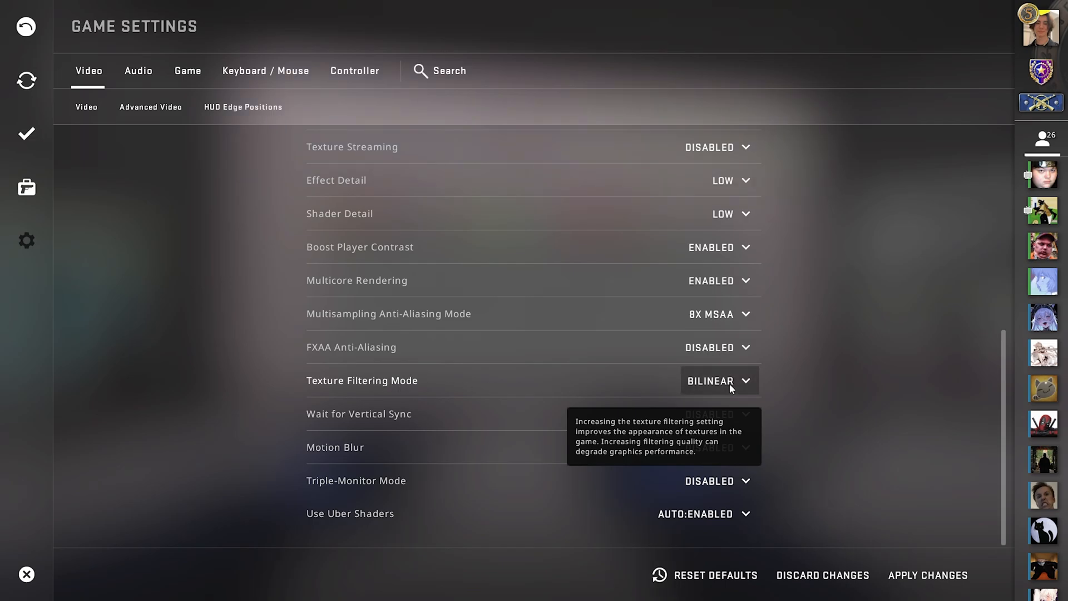
click(715, 381)
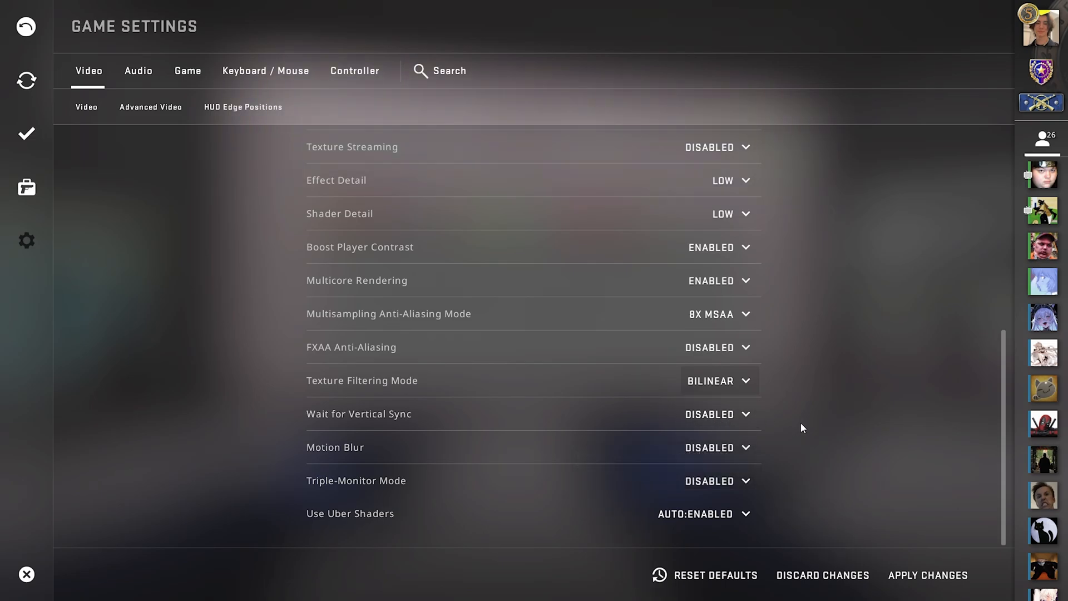
mouse_move(702, 449)
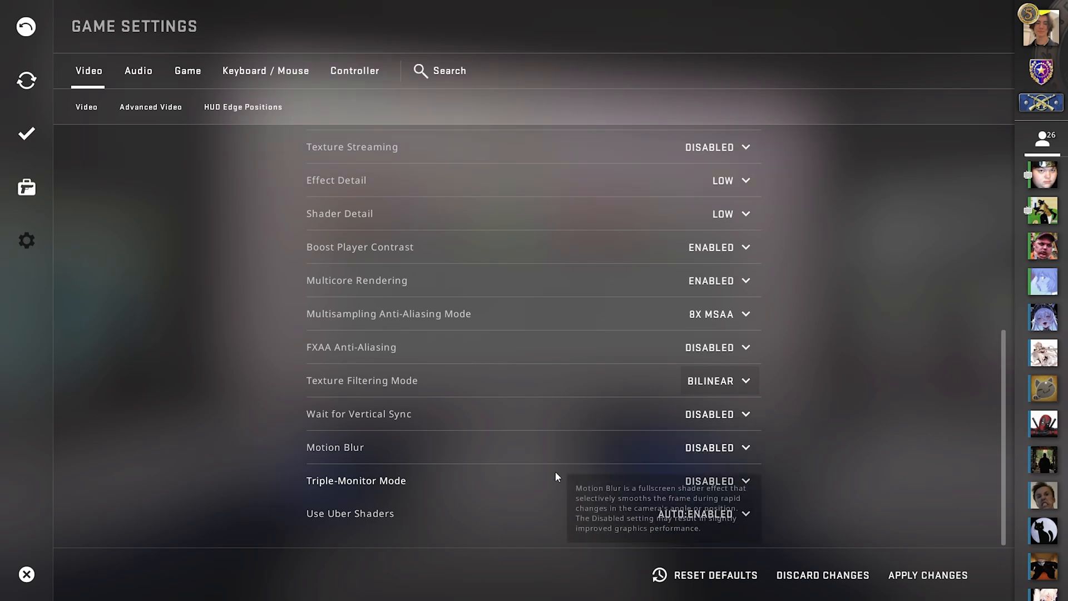
mouse_move(811, 528)
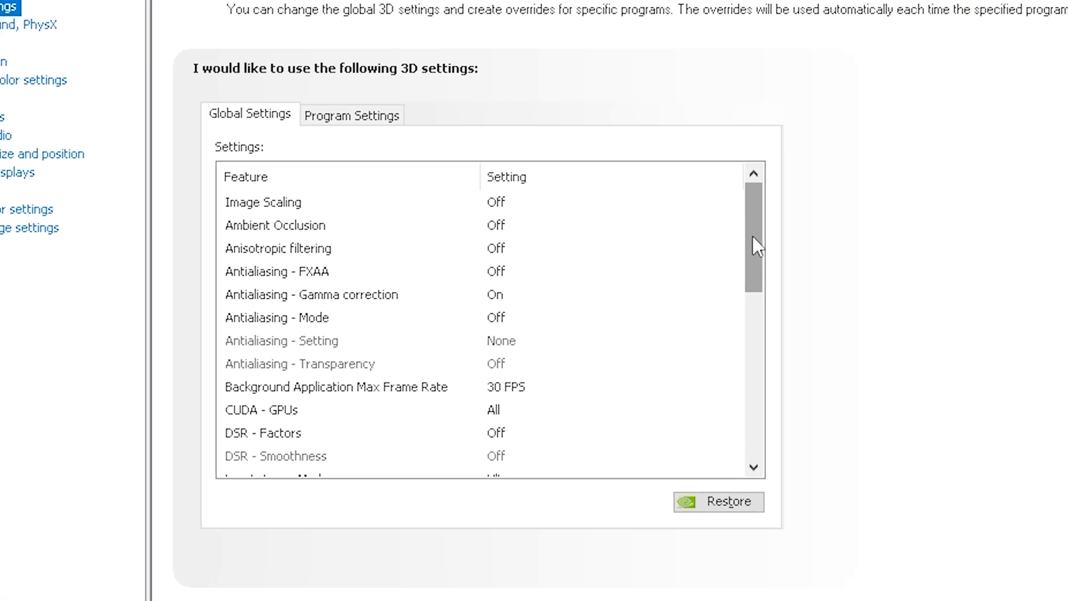
Set the global Low Latency Mode to Ultra
scroll(down, 3)
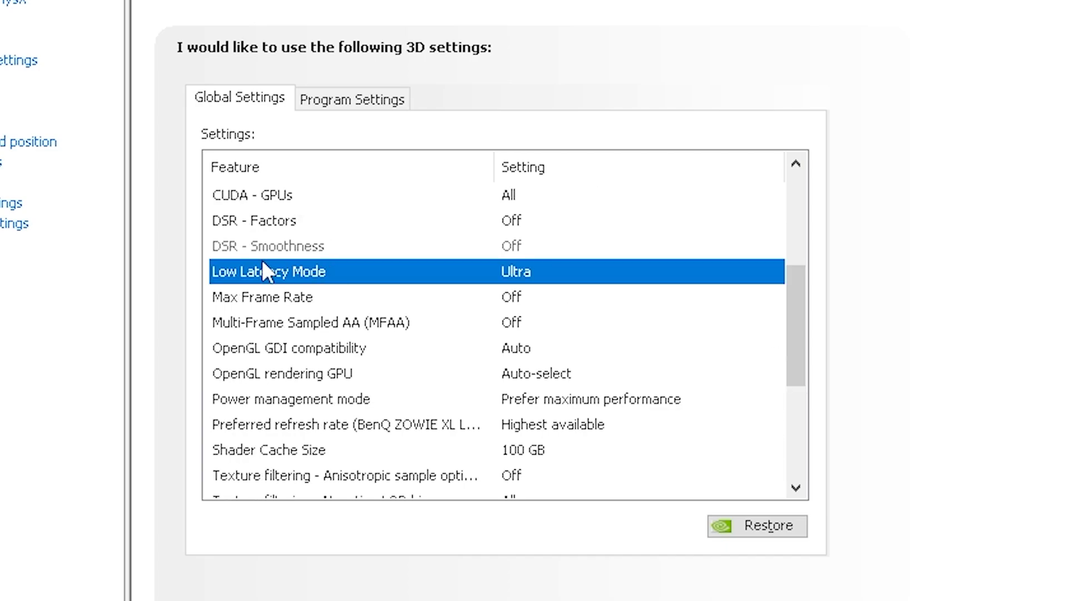
click(613, 272)
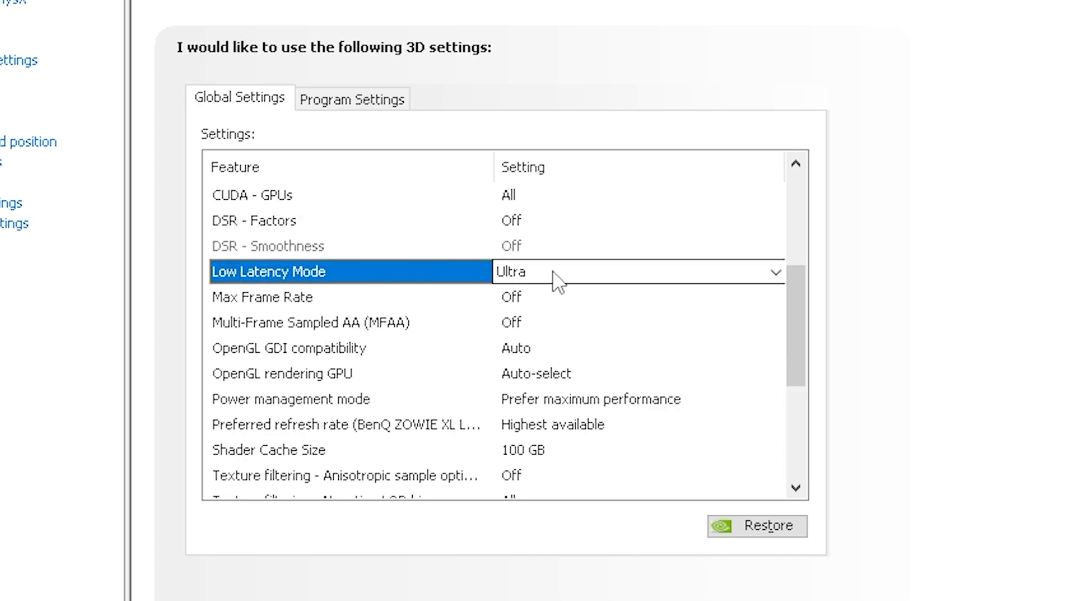
click(772, 272)
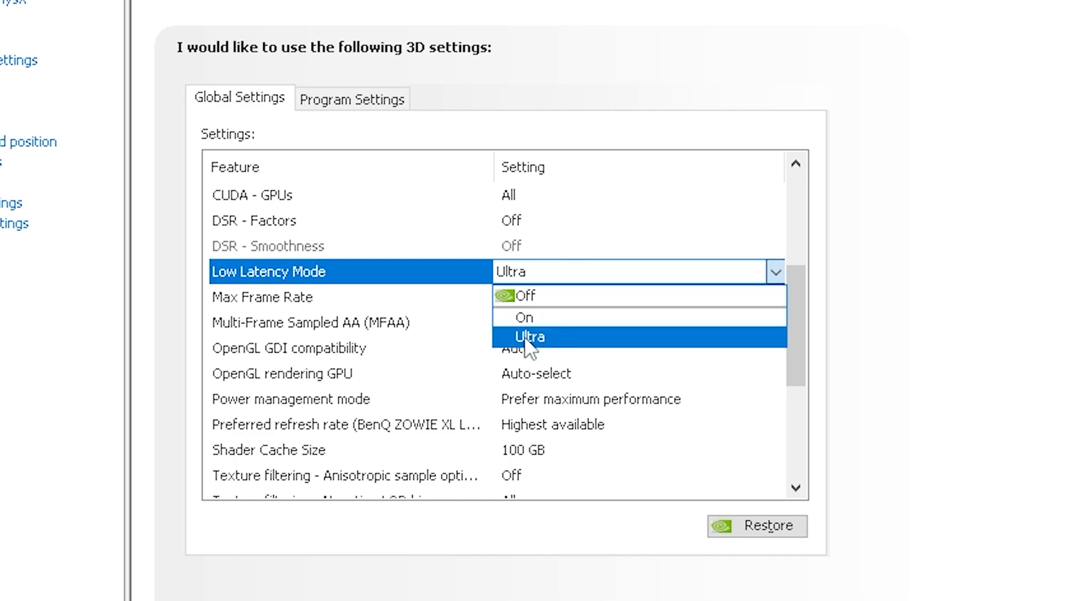
click(529, 337)
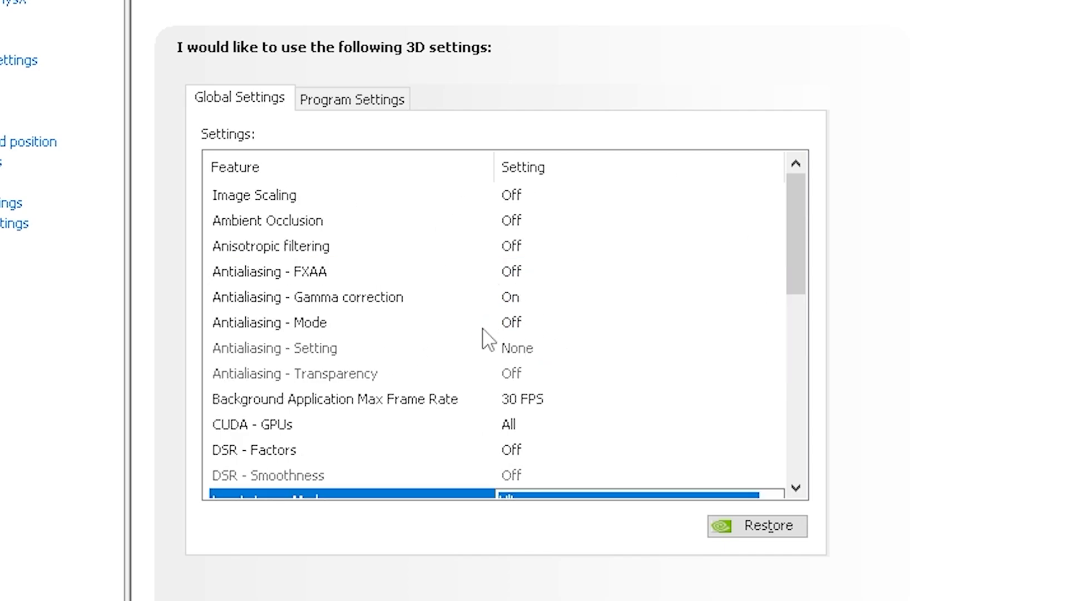
mouse_move(593, 311)
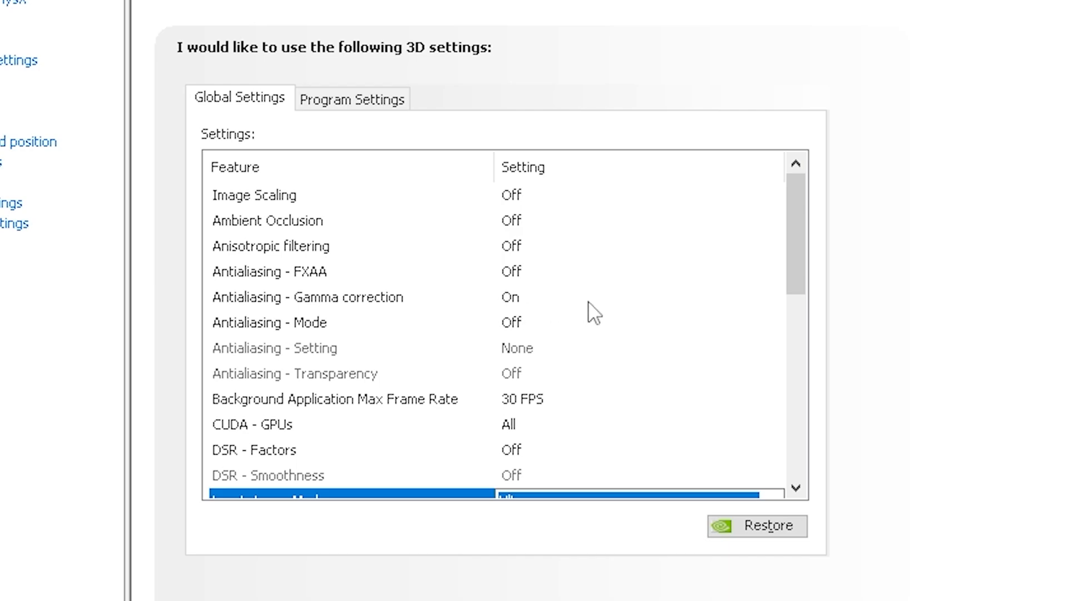
Scroll the global 3D settings to Shader Cache Size, now reduced to 10 GB
scroll(down, 3)
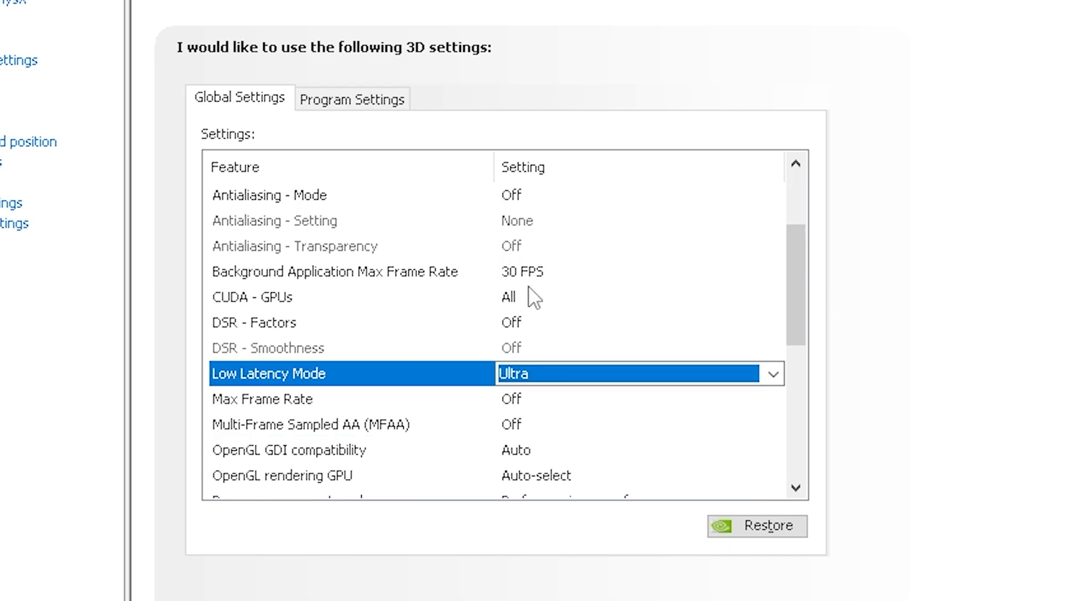
mouse_move(546, 280)
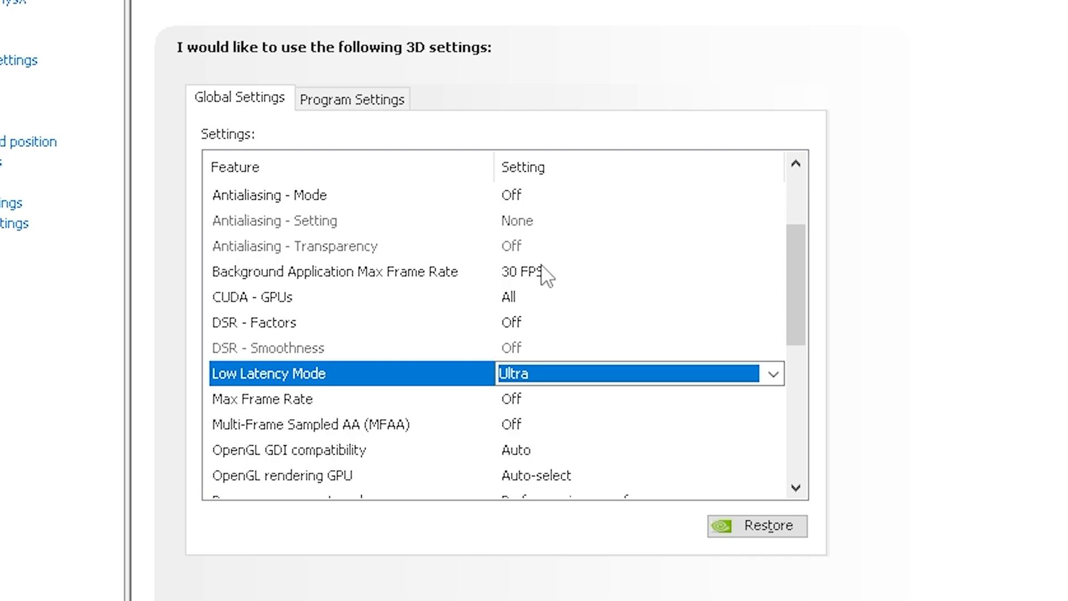
mouse_move(538, 289)
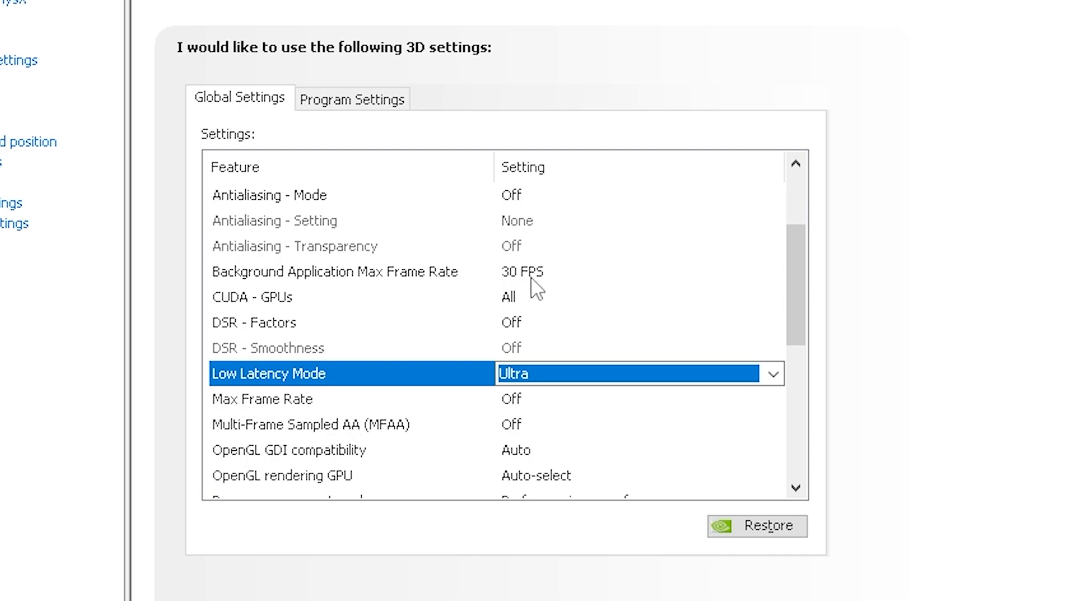
mouse_move(558, 283)
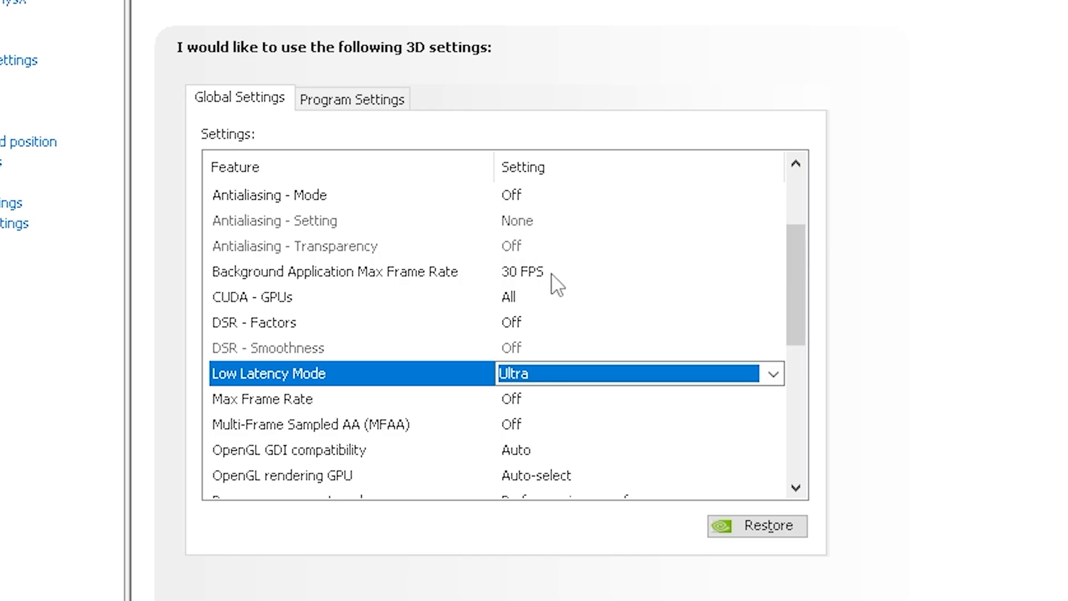
scroll(down, 3)
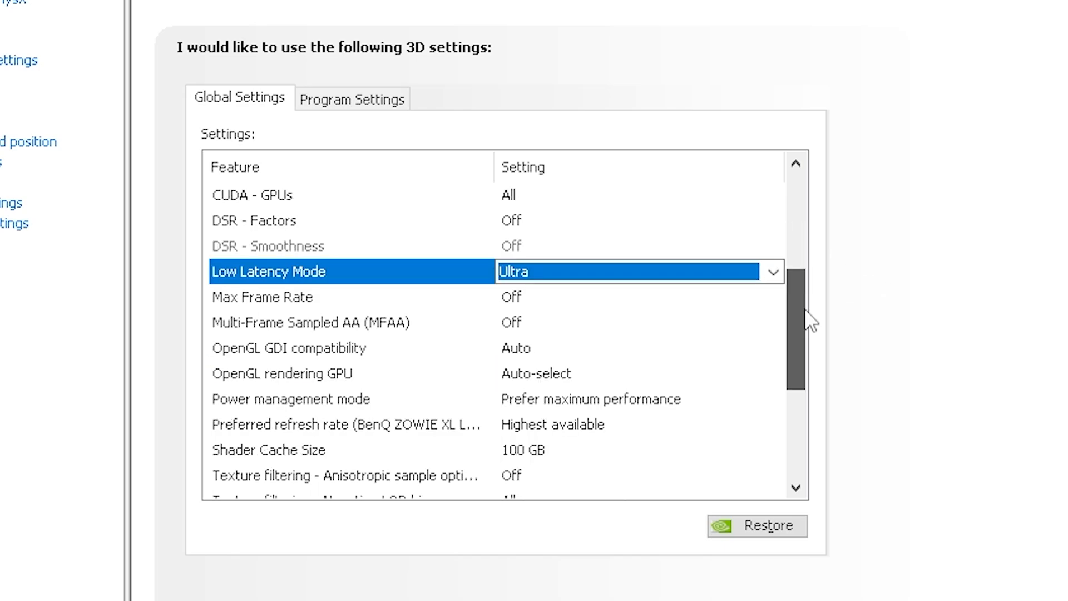
scroll(down, 3)
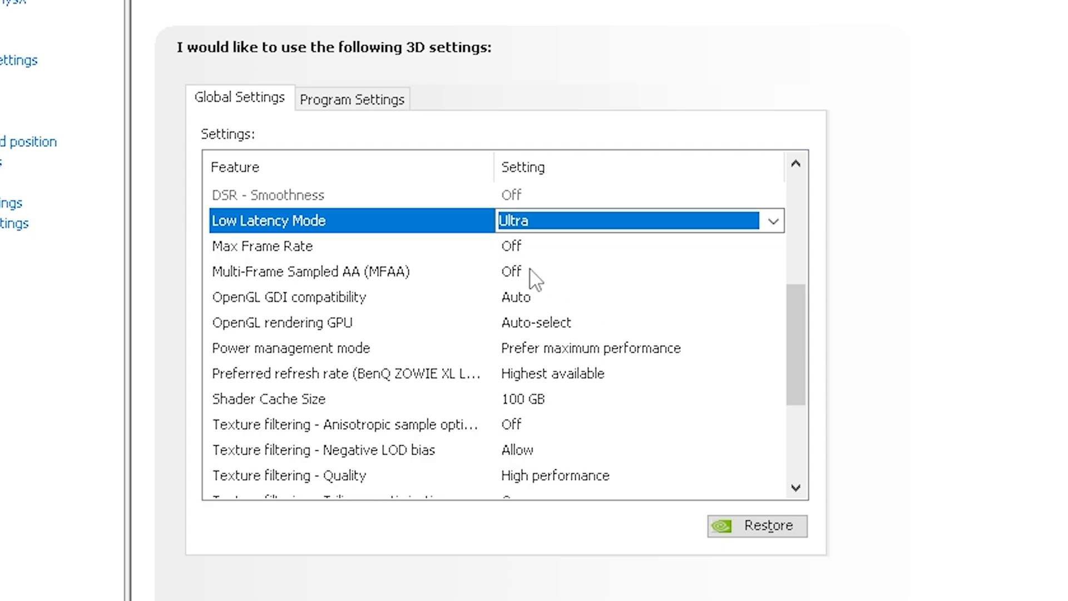
scroll(down, 3)
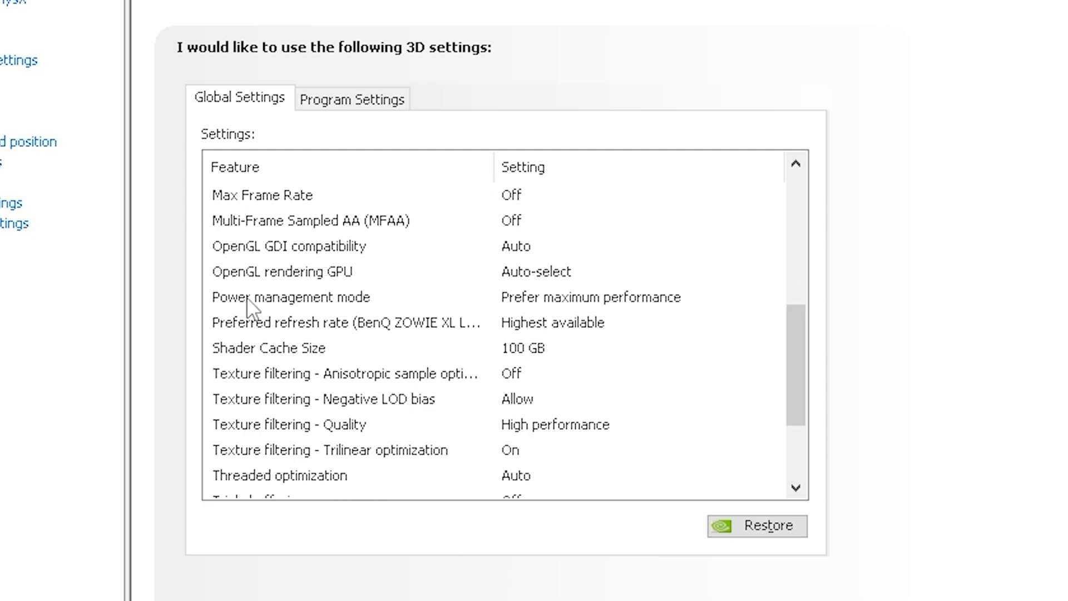
mouse_move(594, 308)
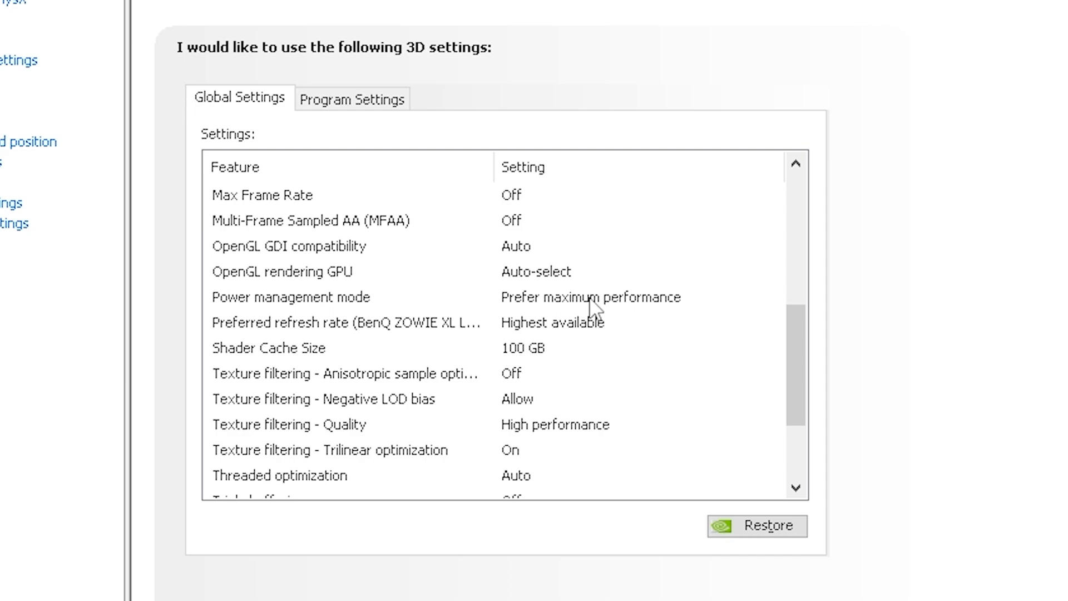
mouse_move(568, 338)
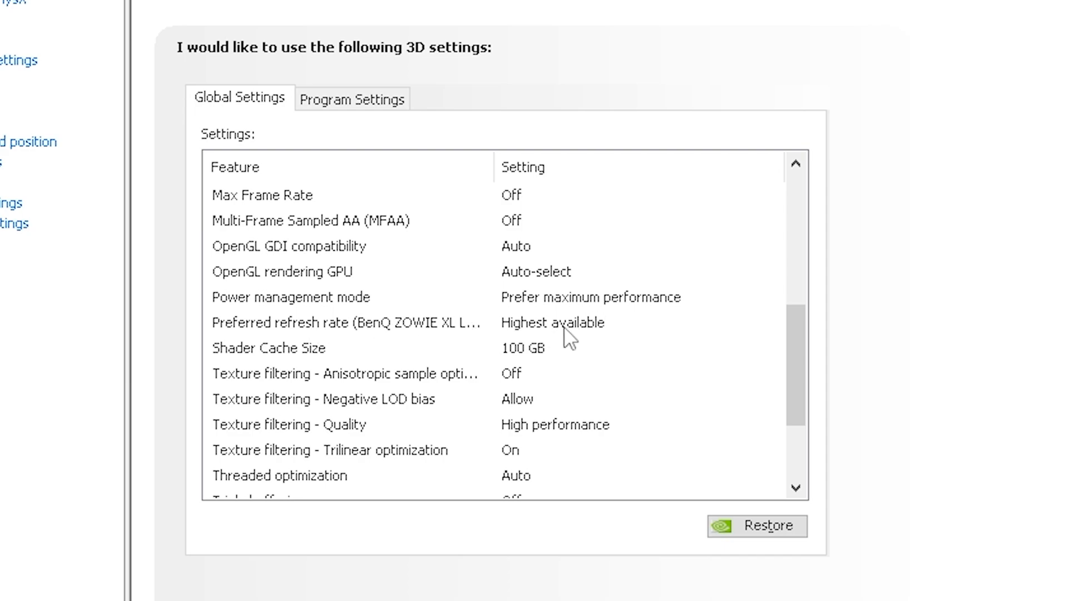
mouse_move(548, 352)
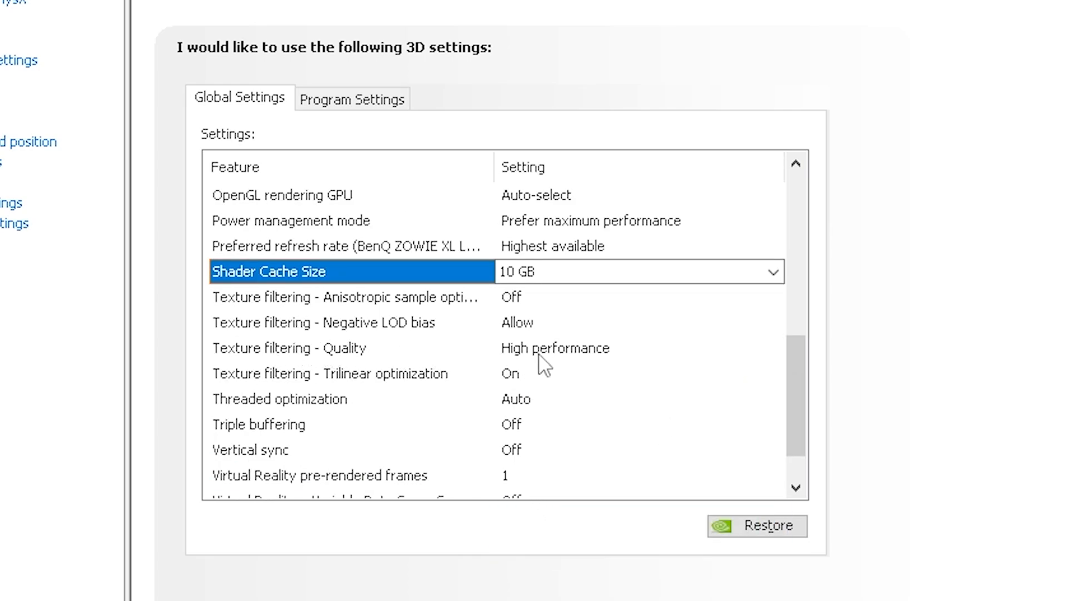
scroll(down, 3)
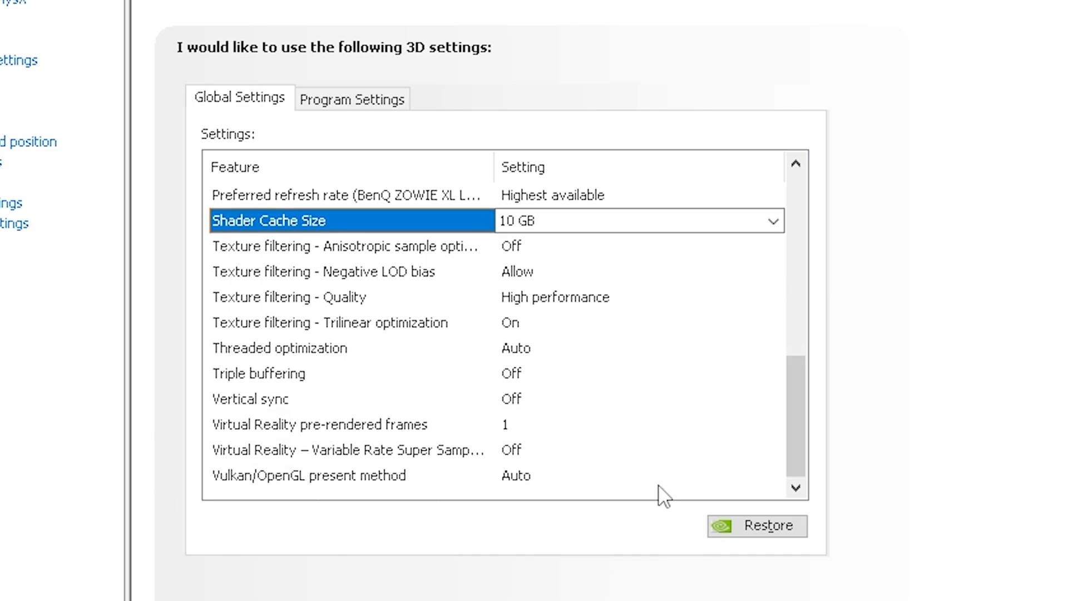
mouse_move(953, 444)
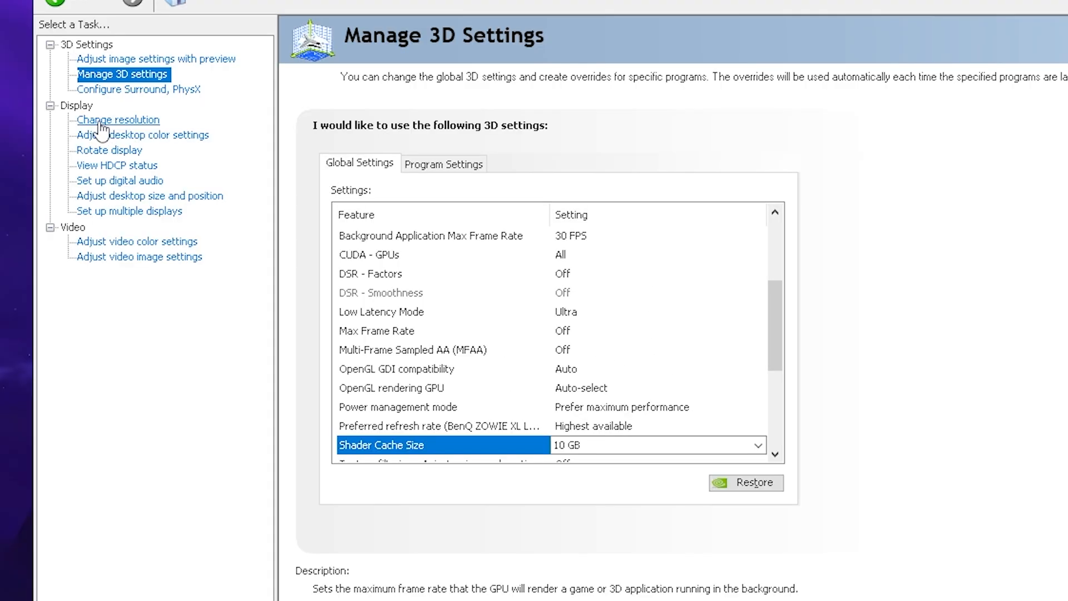
Show the Change resolution page with 1920 × 1080 at a 360Hz refresh rate
click(117, 119)
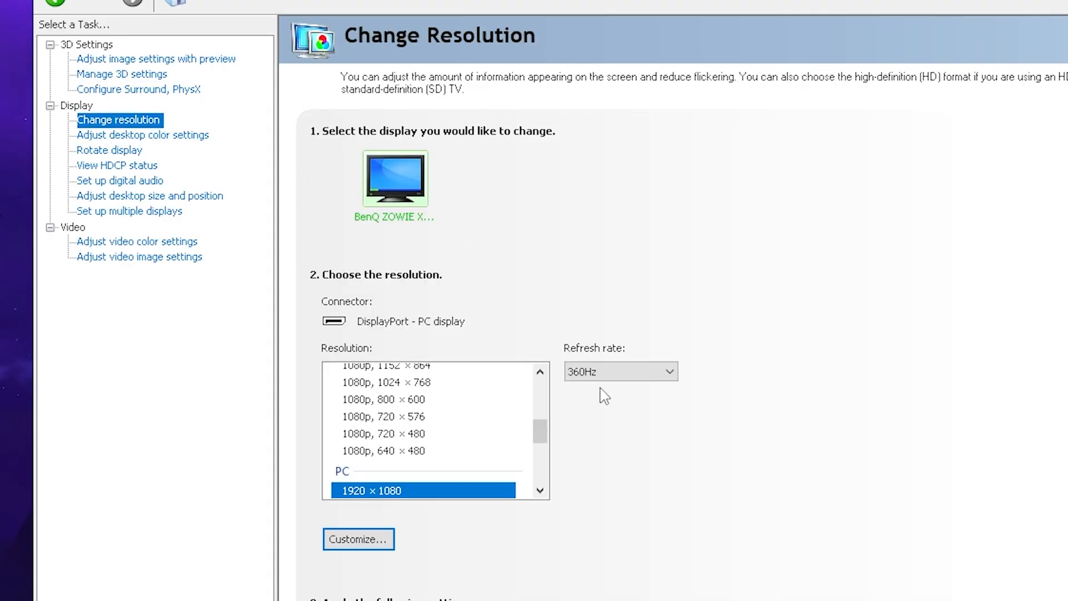
click(619, 372)
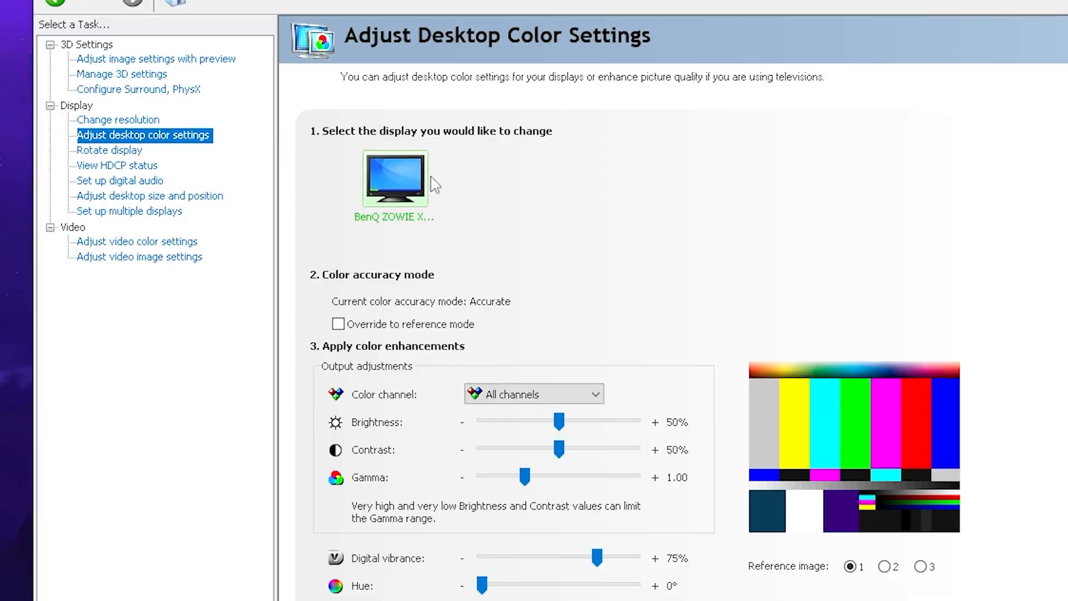
View the desktop colour settings with digital vibrance at 75%
scroll(down, 3)
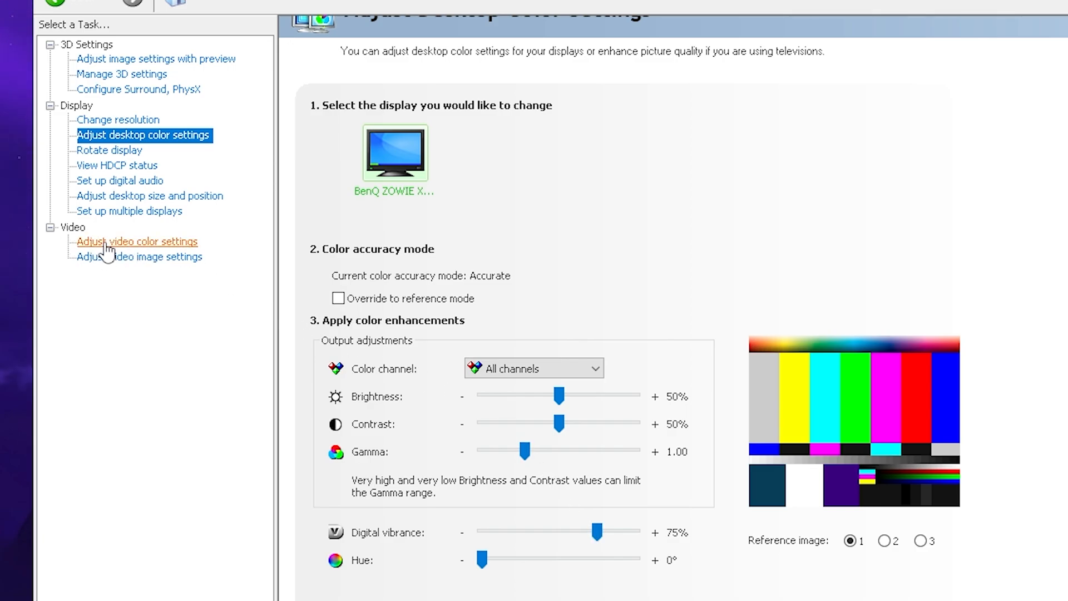
Show the video colour settings with NVIDIA saturation at 75%
click(136, 241)
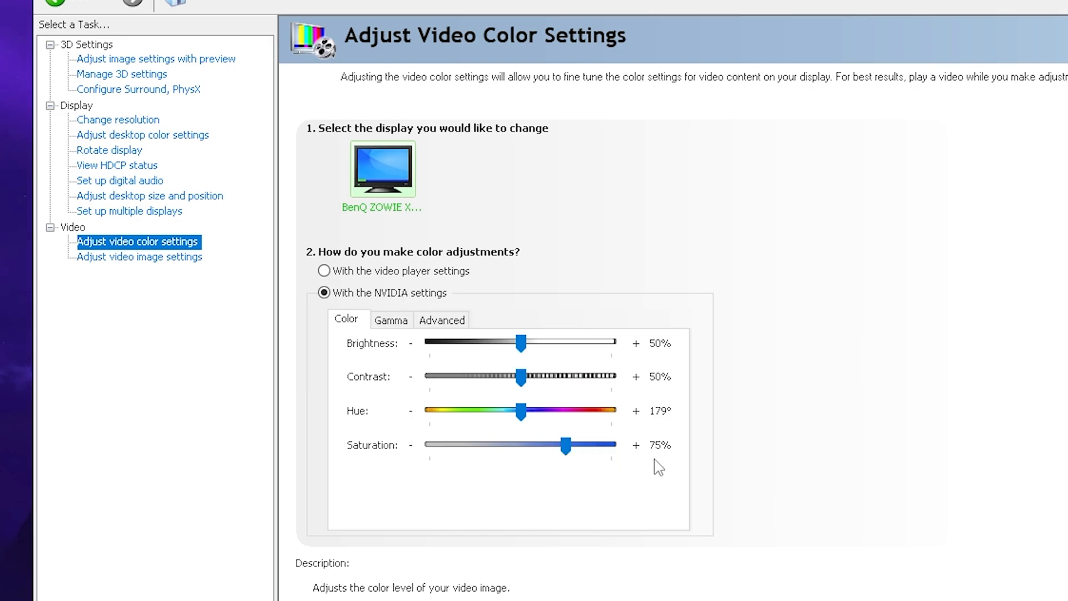
mouse_move(623, 477)
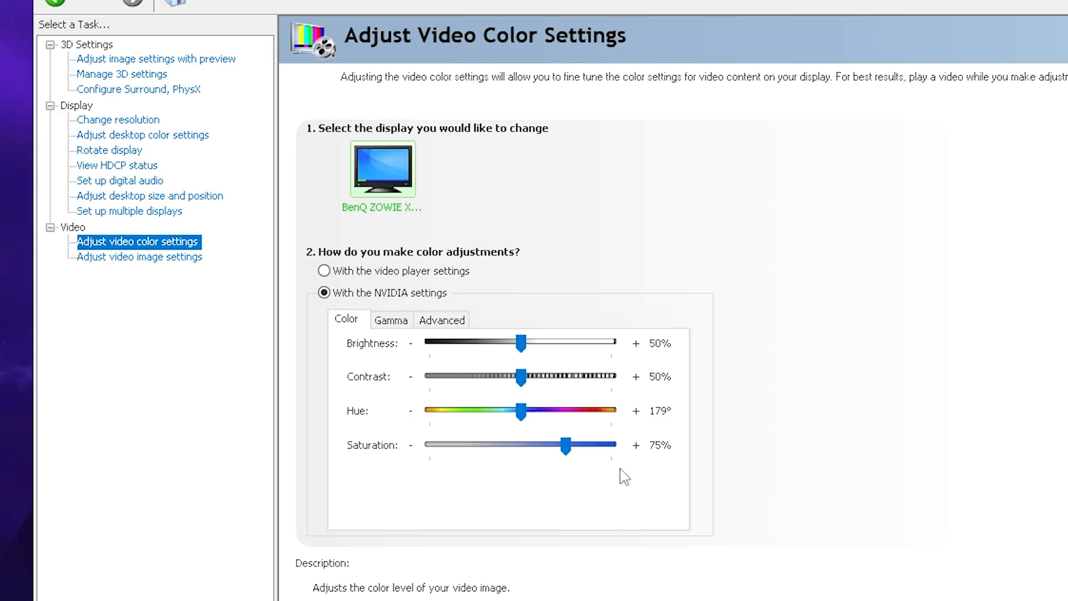